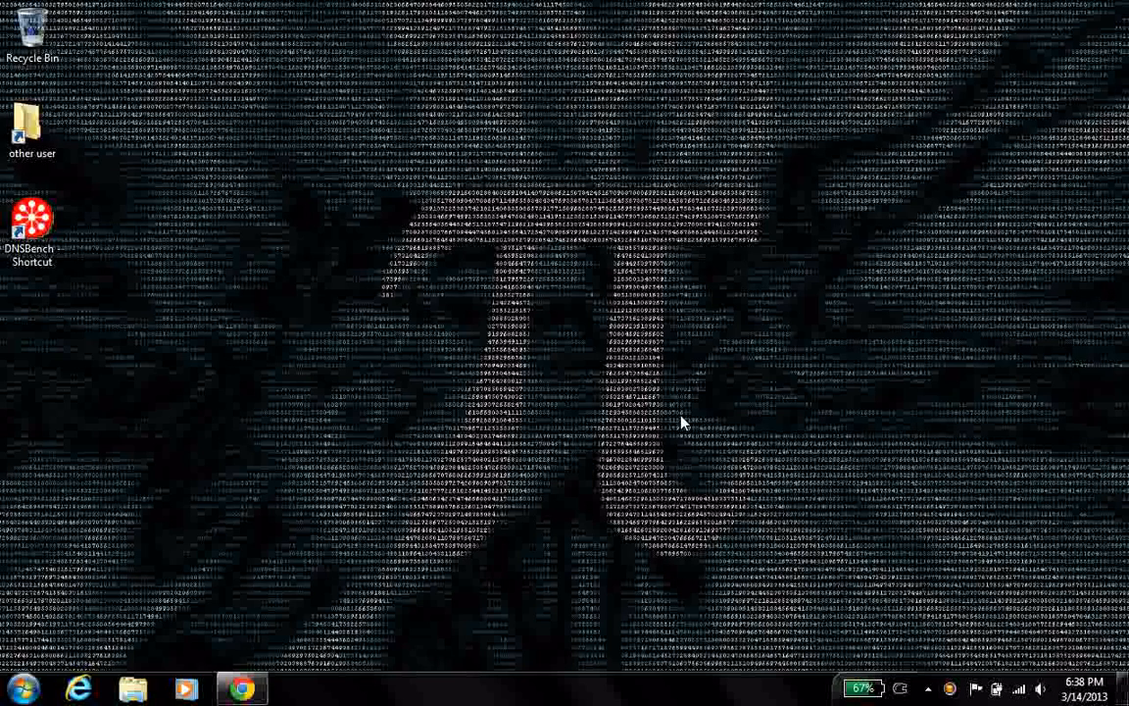
mouse_move(553, 412)
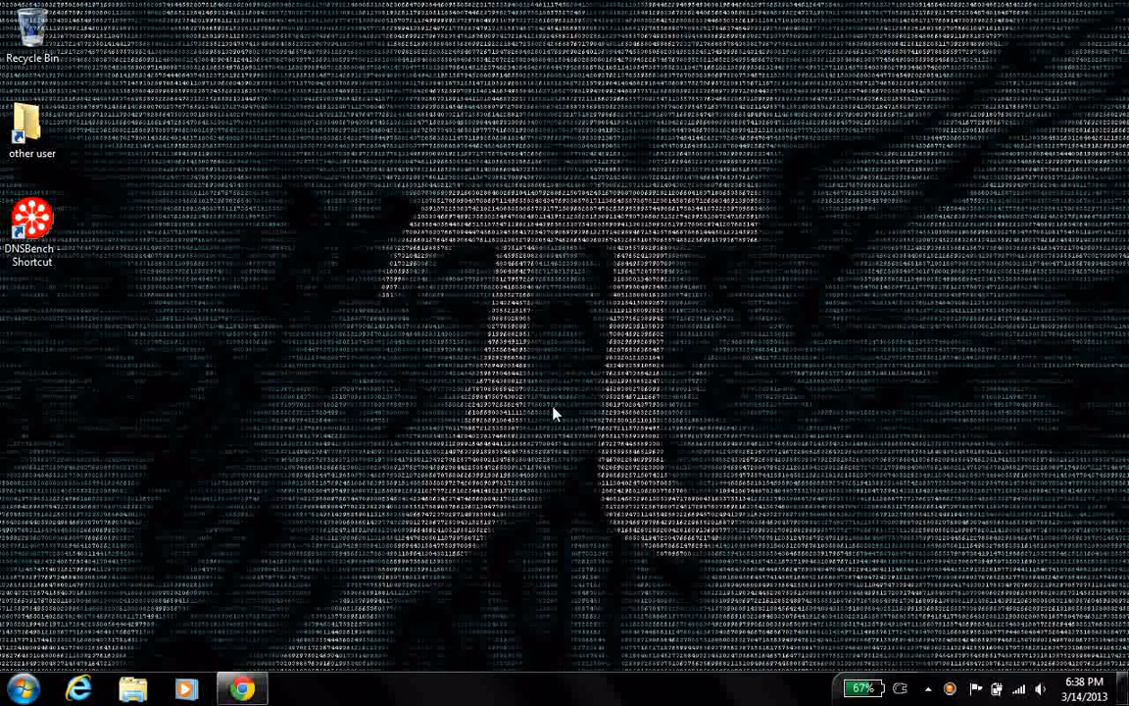
mouse_move(408, 371)
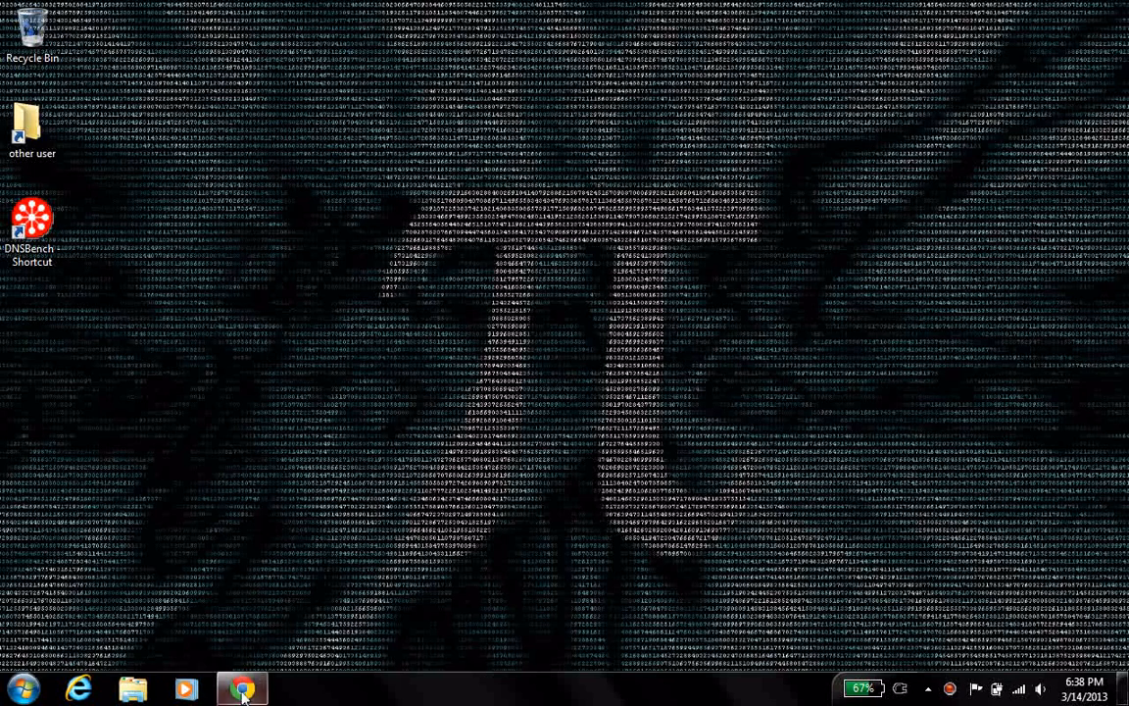
Start DNS Benchmark from its desktop shortcut, landing on the DNS introduction page
left_click(241, 690)
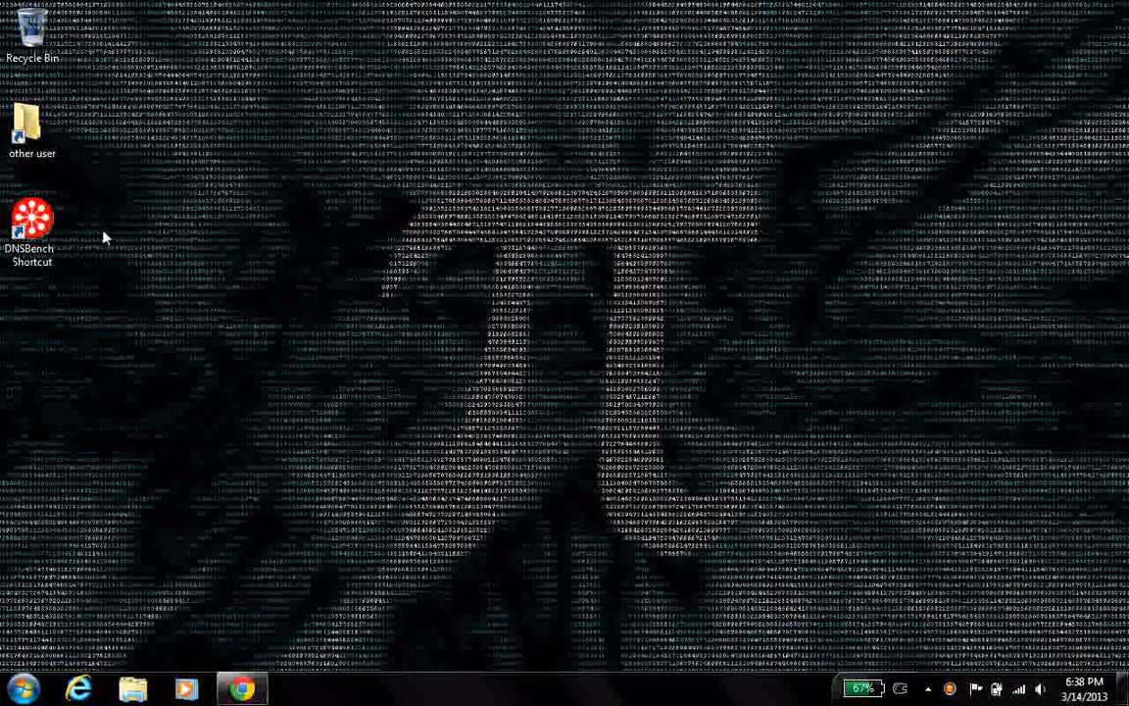
left_click(31, 219)
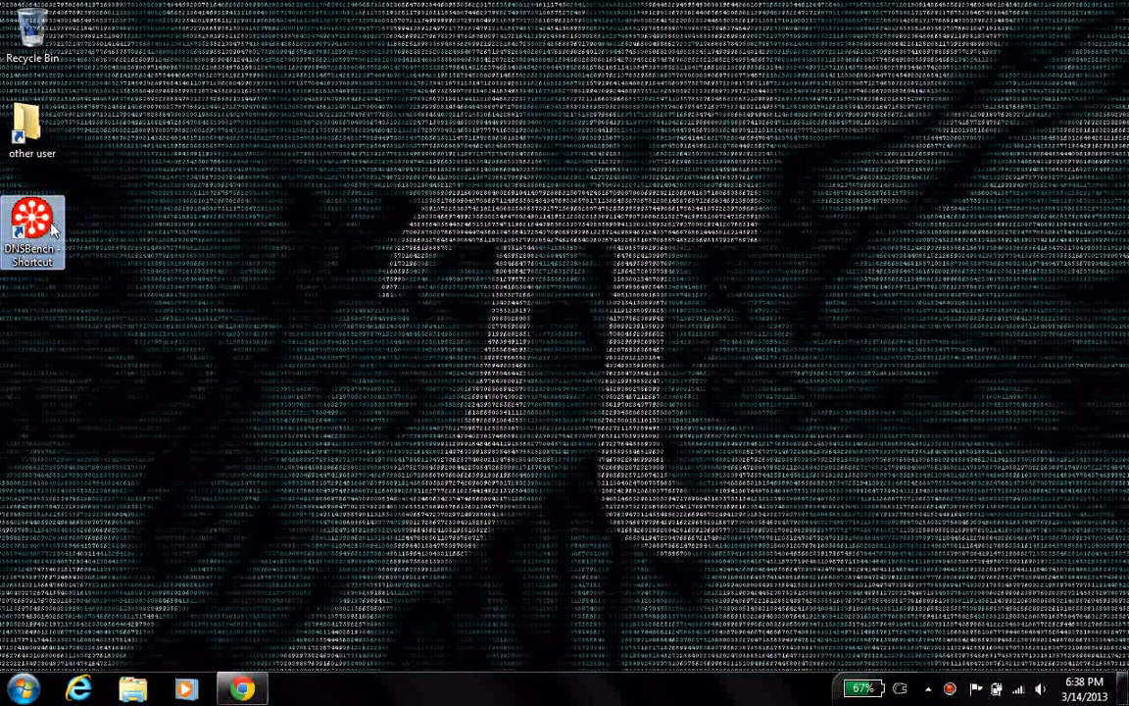
mouse_move(76, 279)
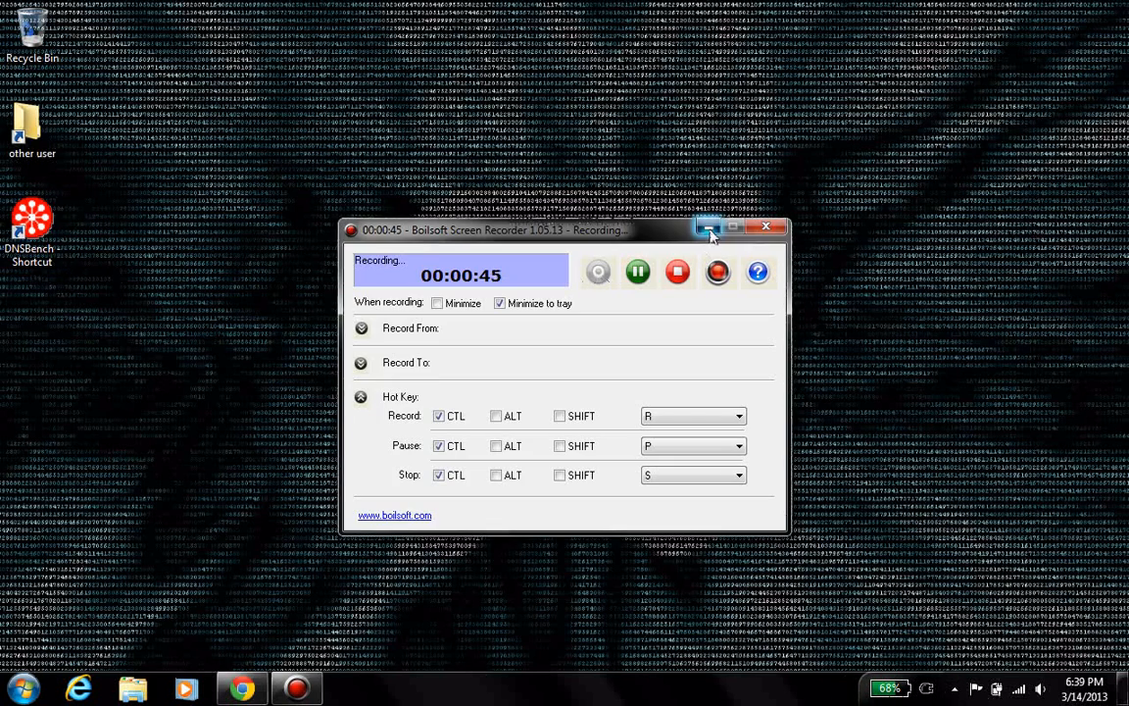
right_click(31, 220)
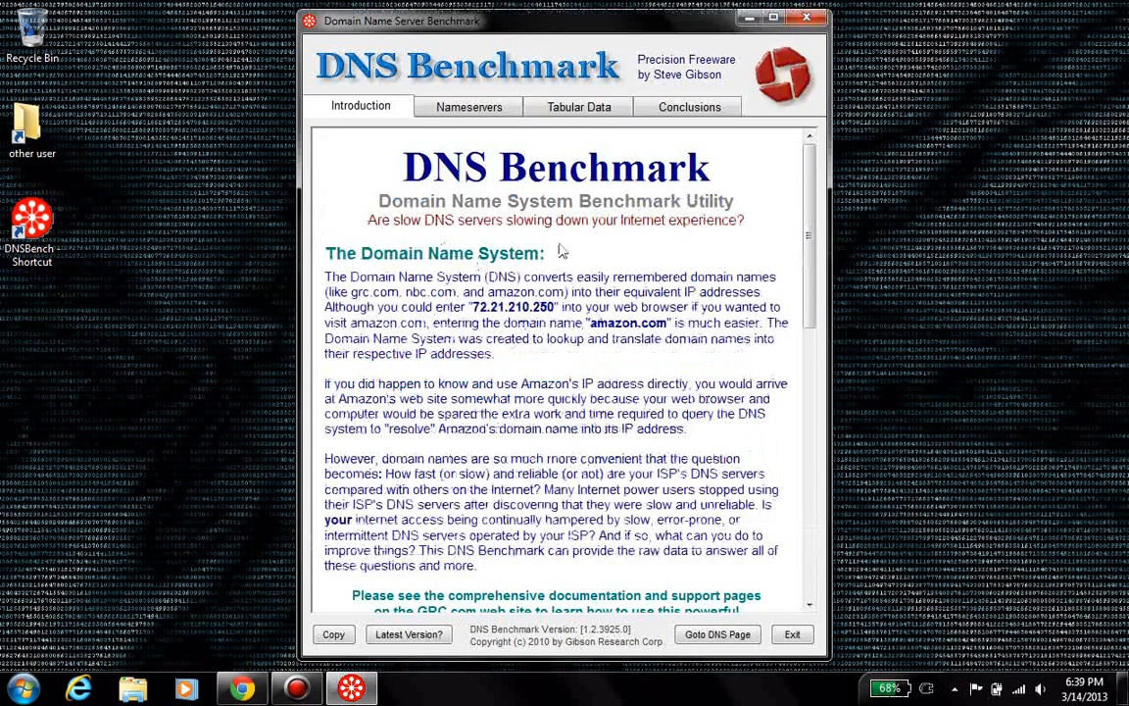
Show the Nameservers list of resolver addresses and names to be benchmarked
scroll("down", 3)
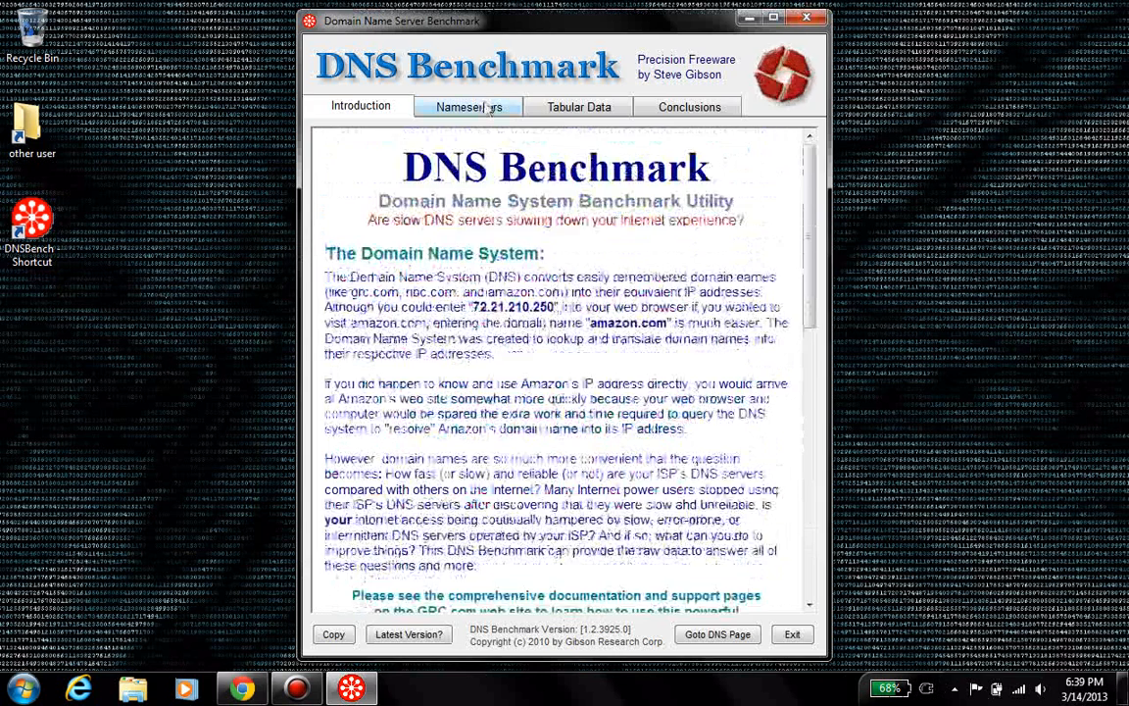
left_click(468, 105)
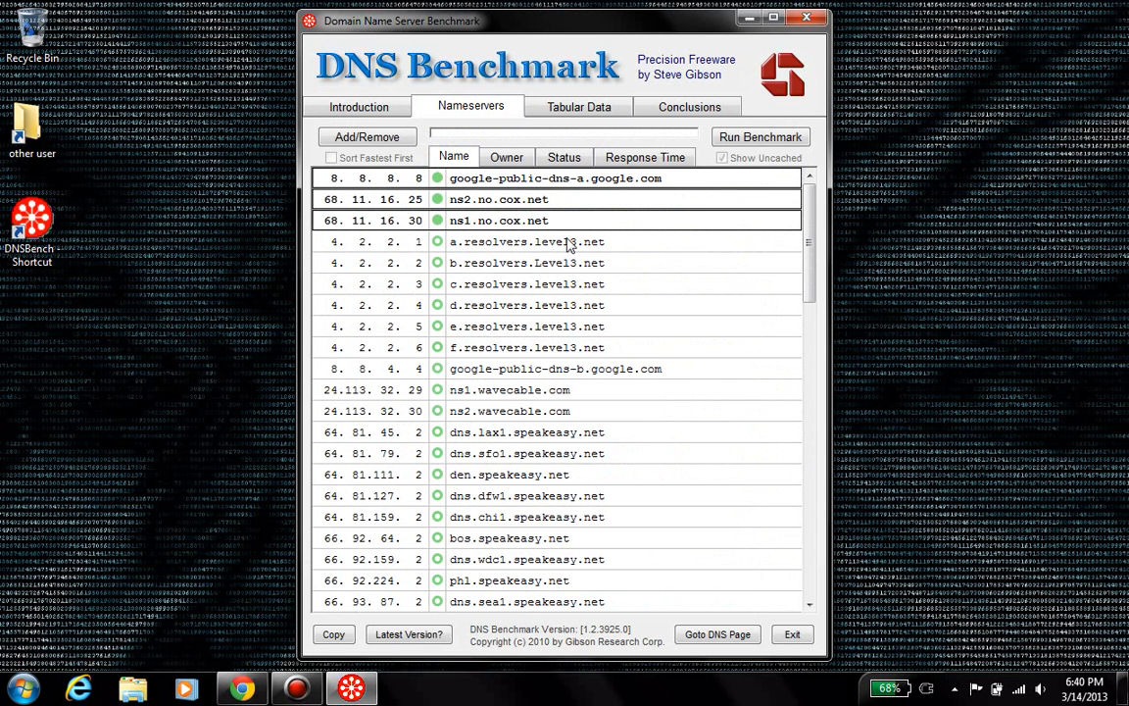
mouse_move(702, 200)
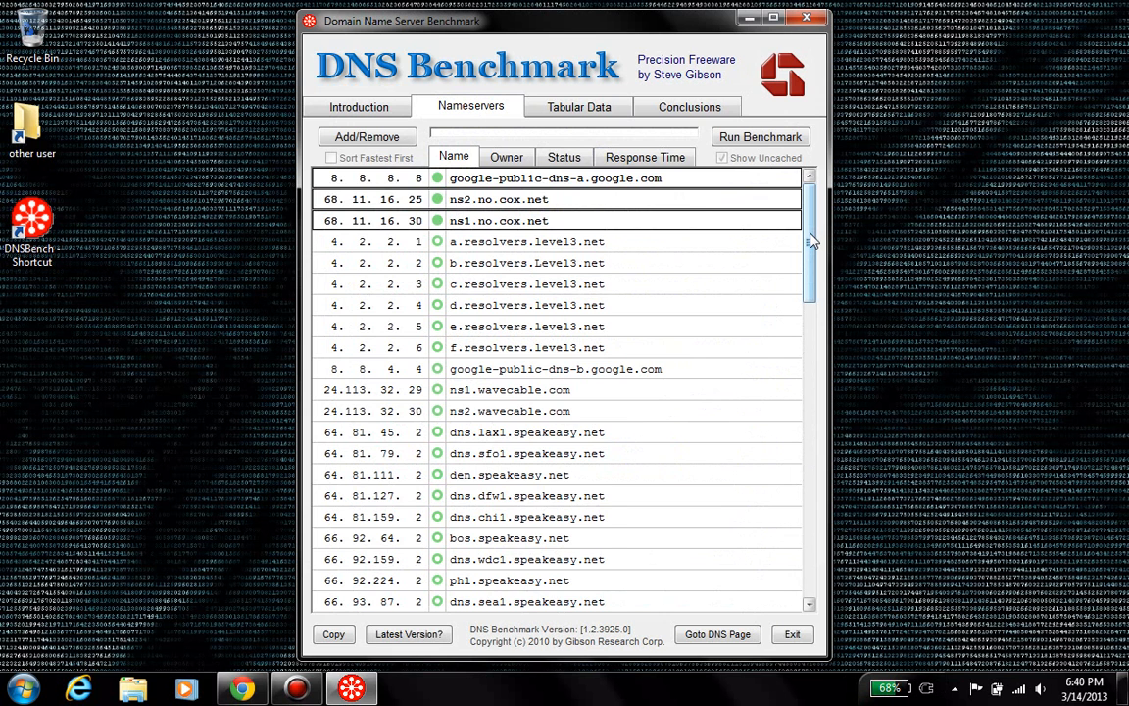
scroll("down", 3)
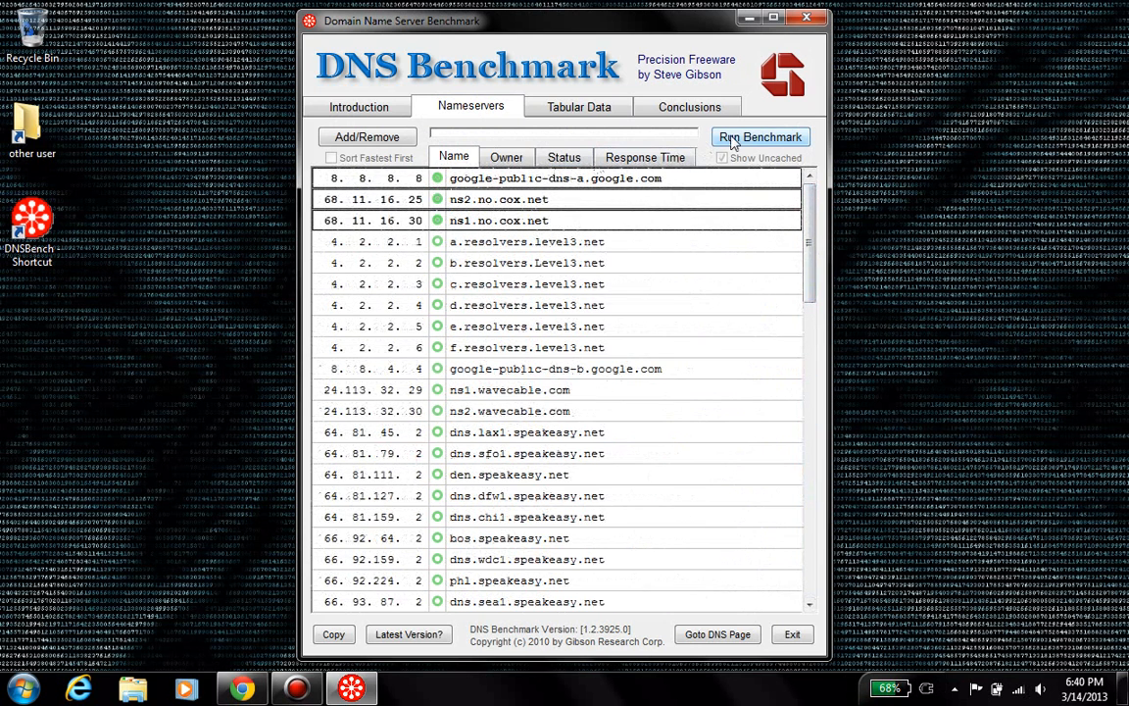
Run the benchmark so all nameservers get response times, sorted fastest first
left_click(761, 137)
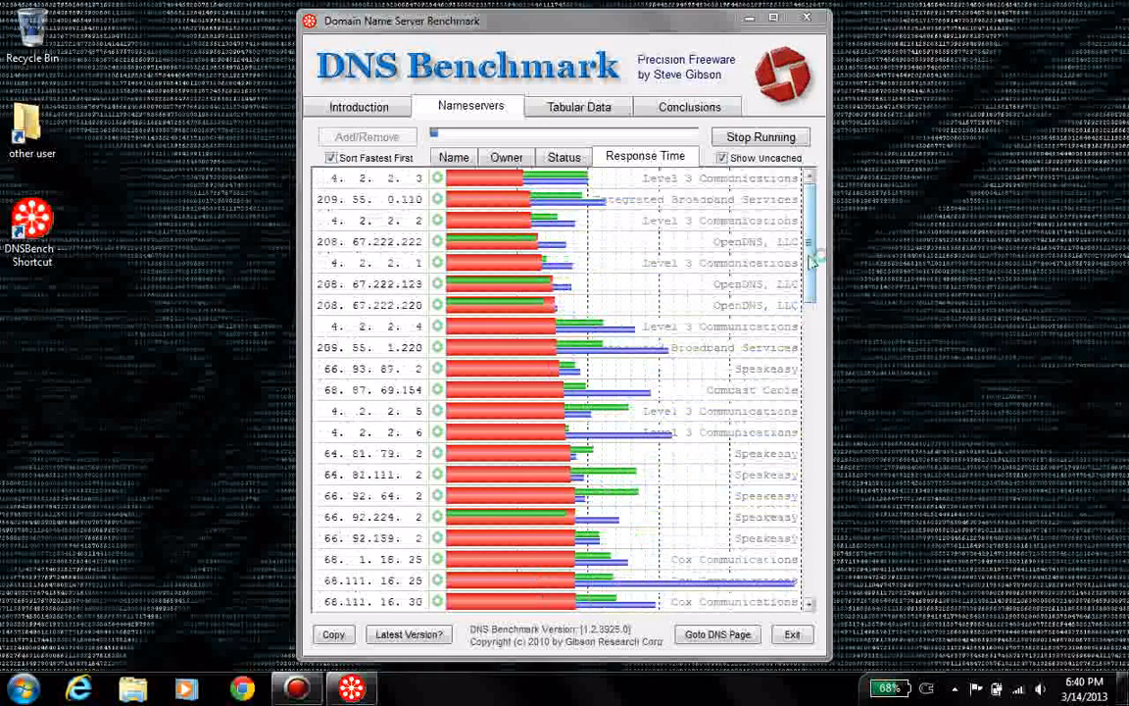
scroll("down", 3)
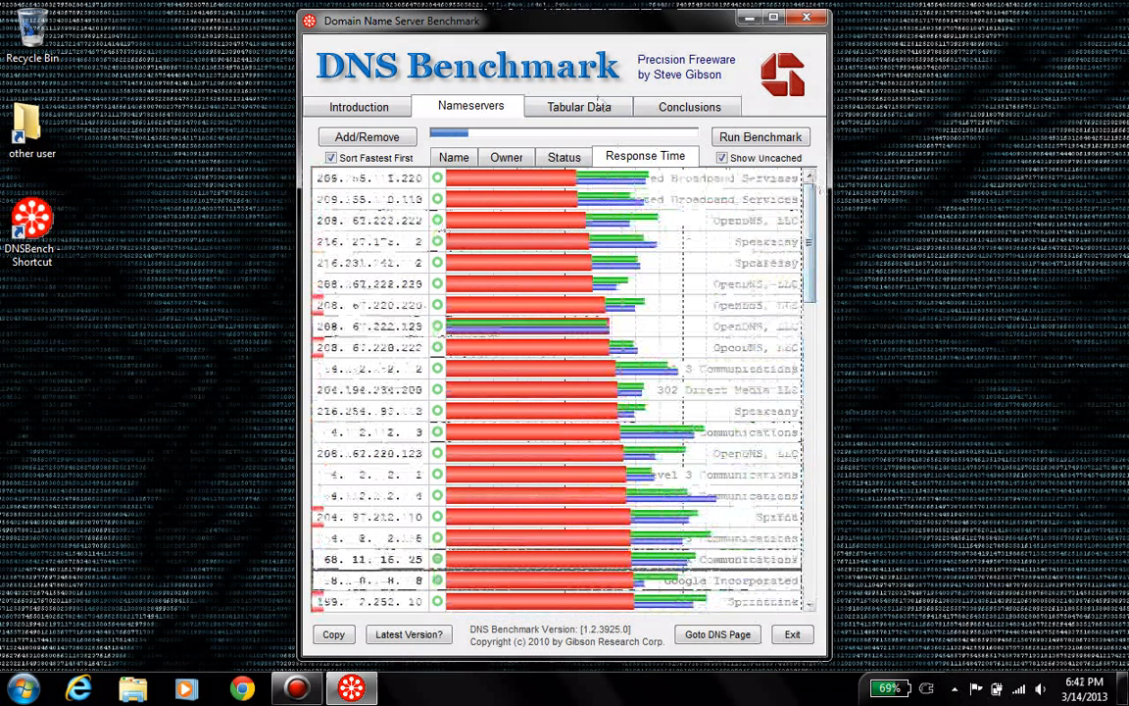
View the Tabular Data results and scroll down the per-nameserver timing tables
left_click(578, 106)
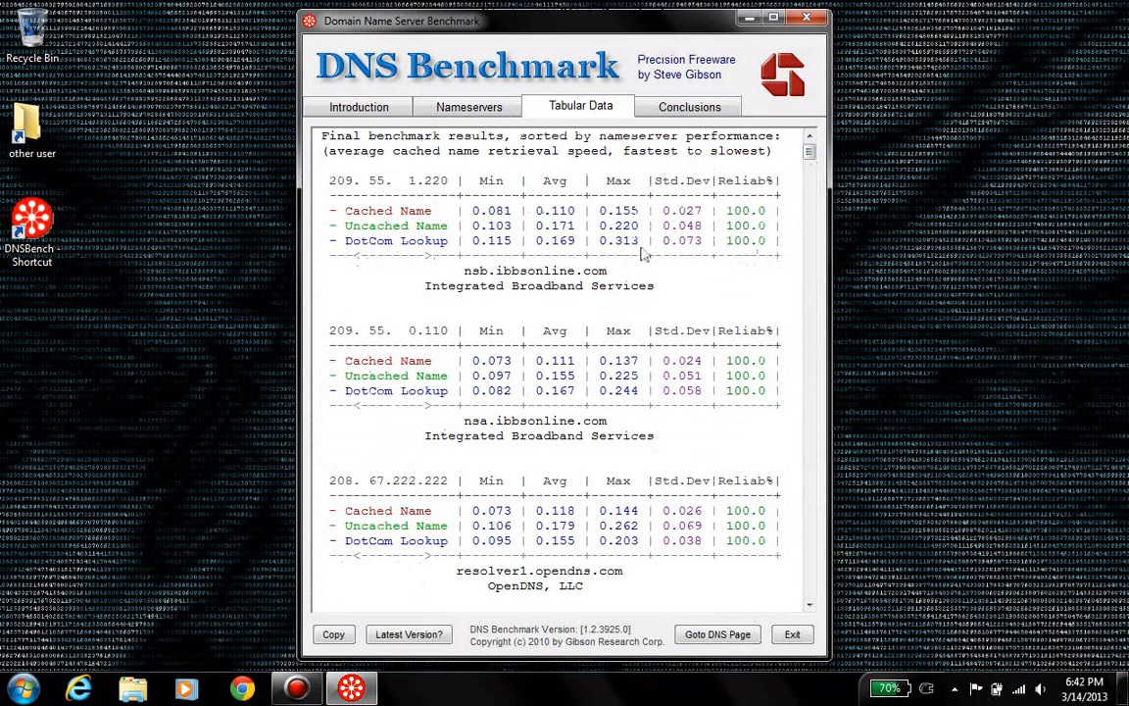
mouse_move(665, 211)
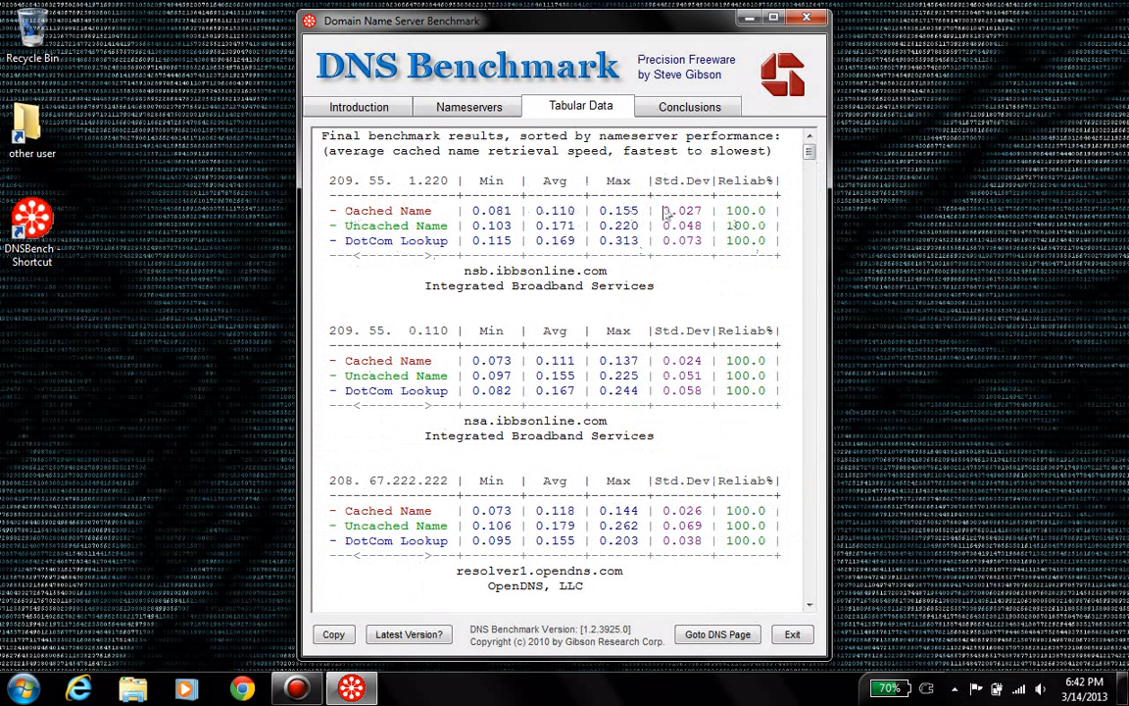
mouse_move(553, 253)
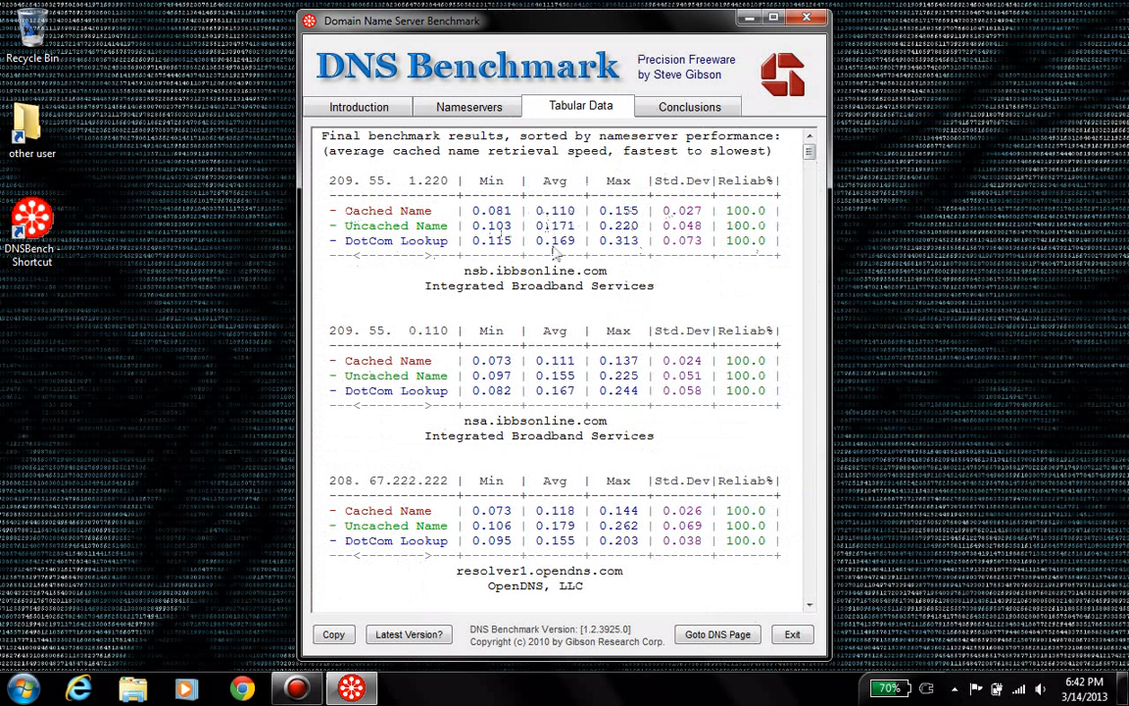
mouse_move(573, 255)
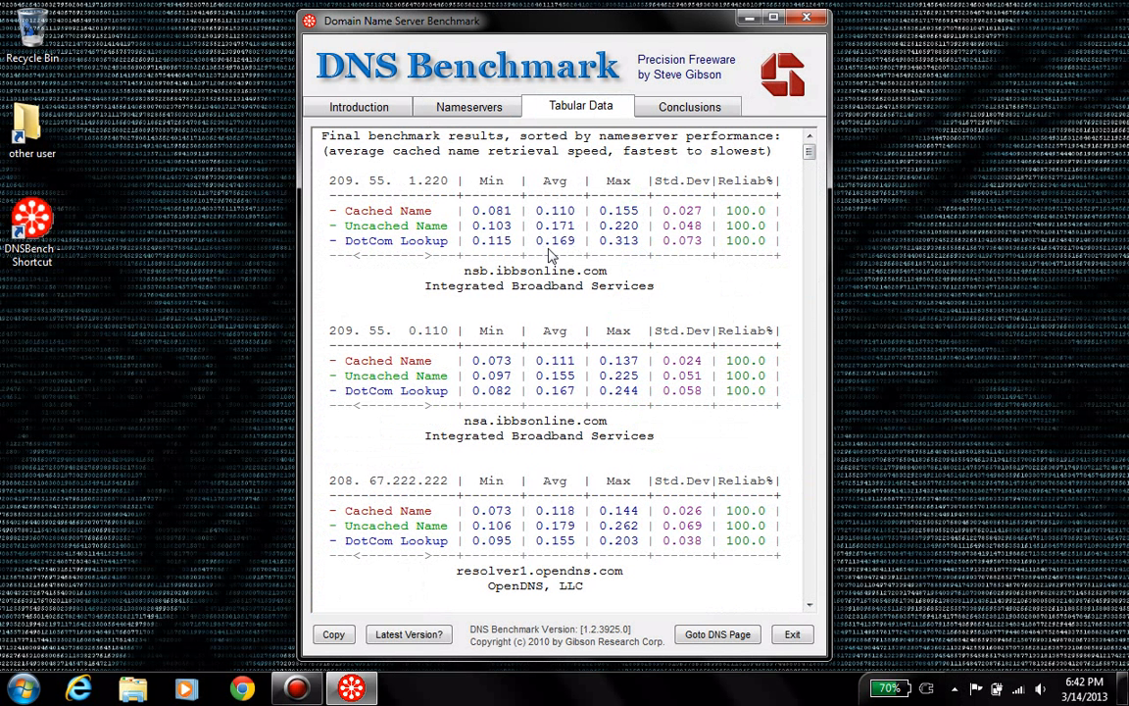
mouse_move(737, 384)
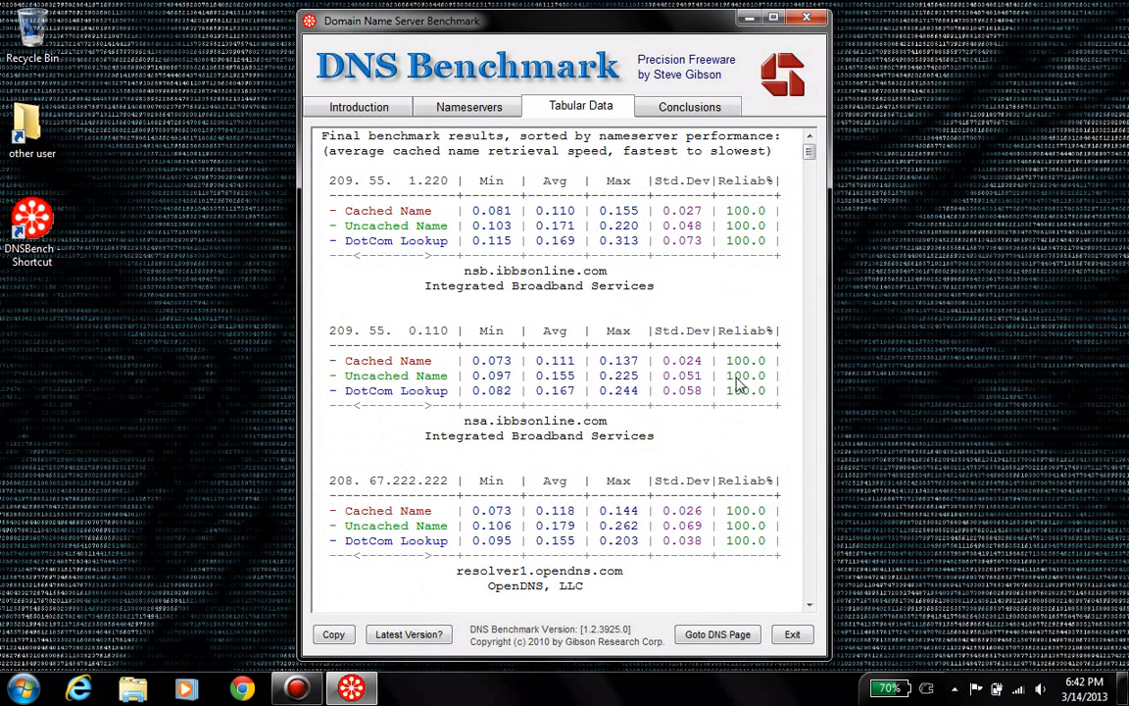
mouse_move(738, 392)
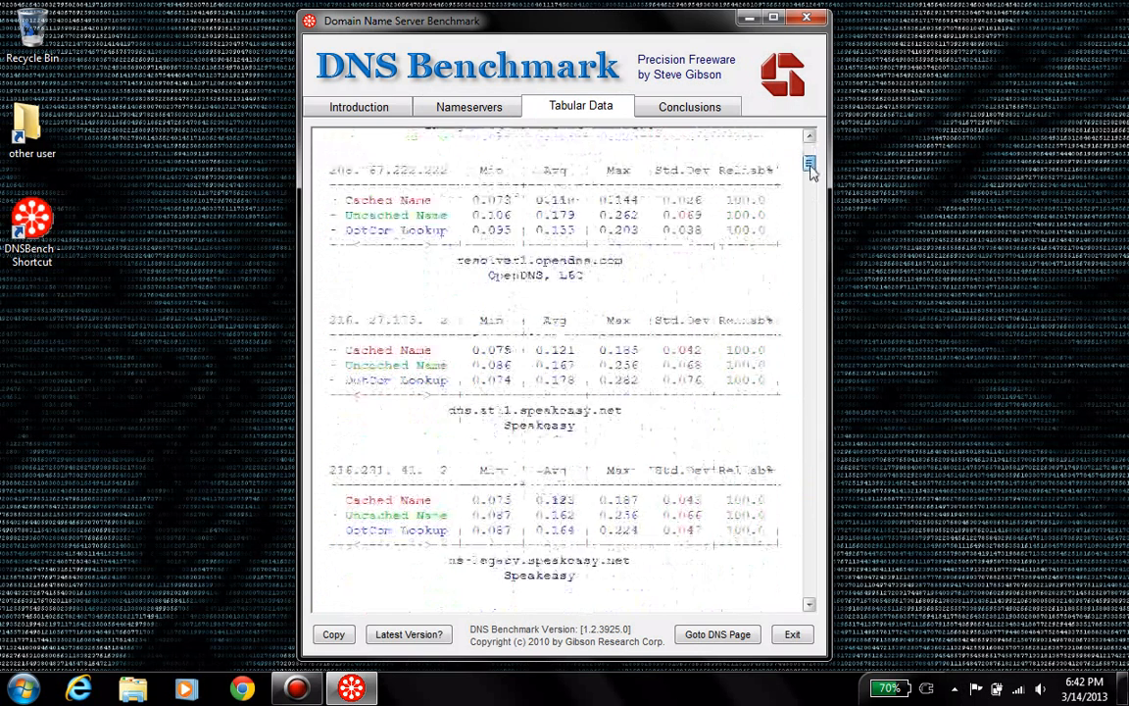
scroll("down", 3)
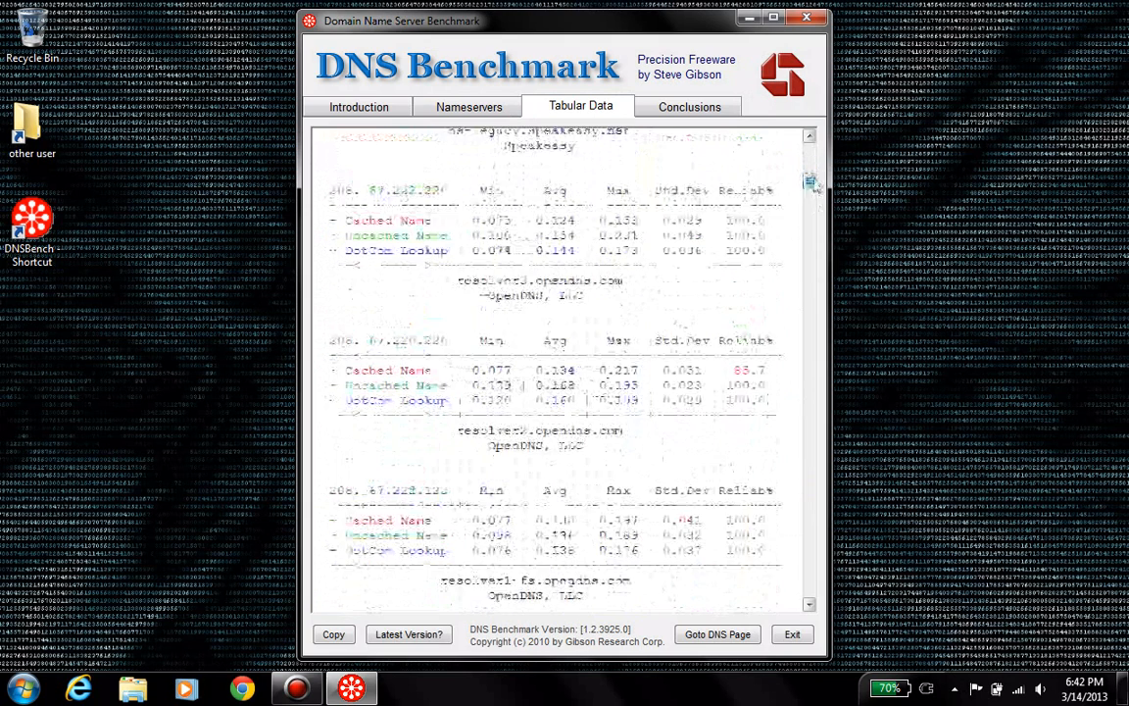
left_click(690, 106)
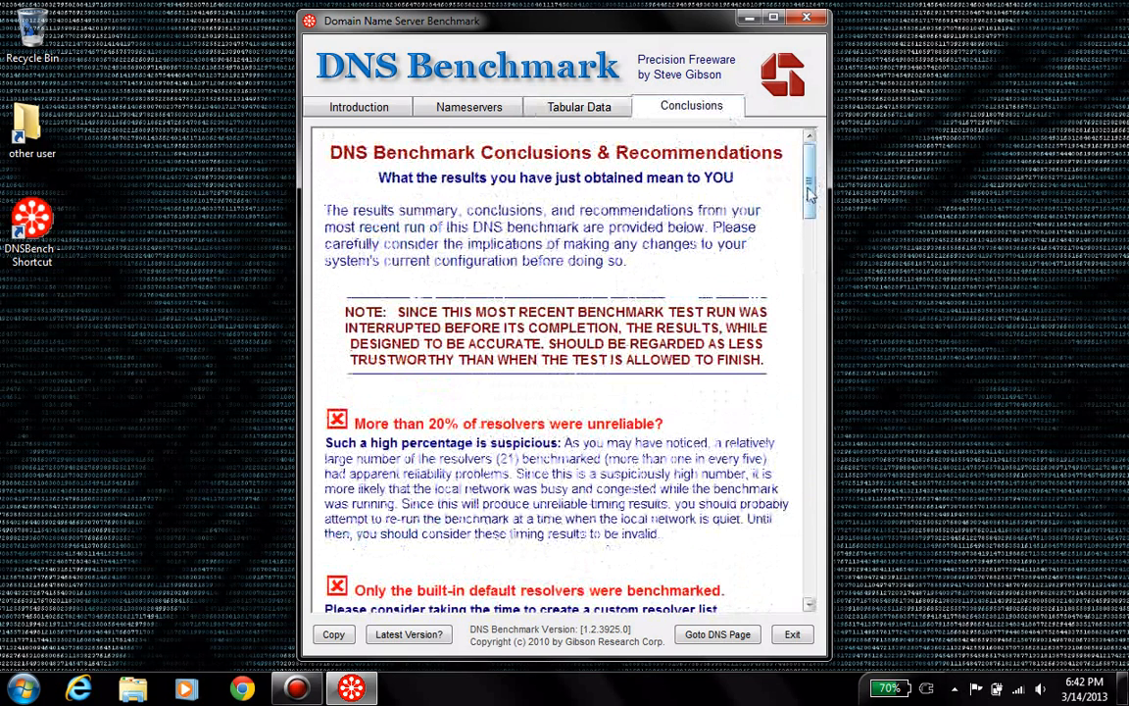
scroll("down", 3)
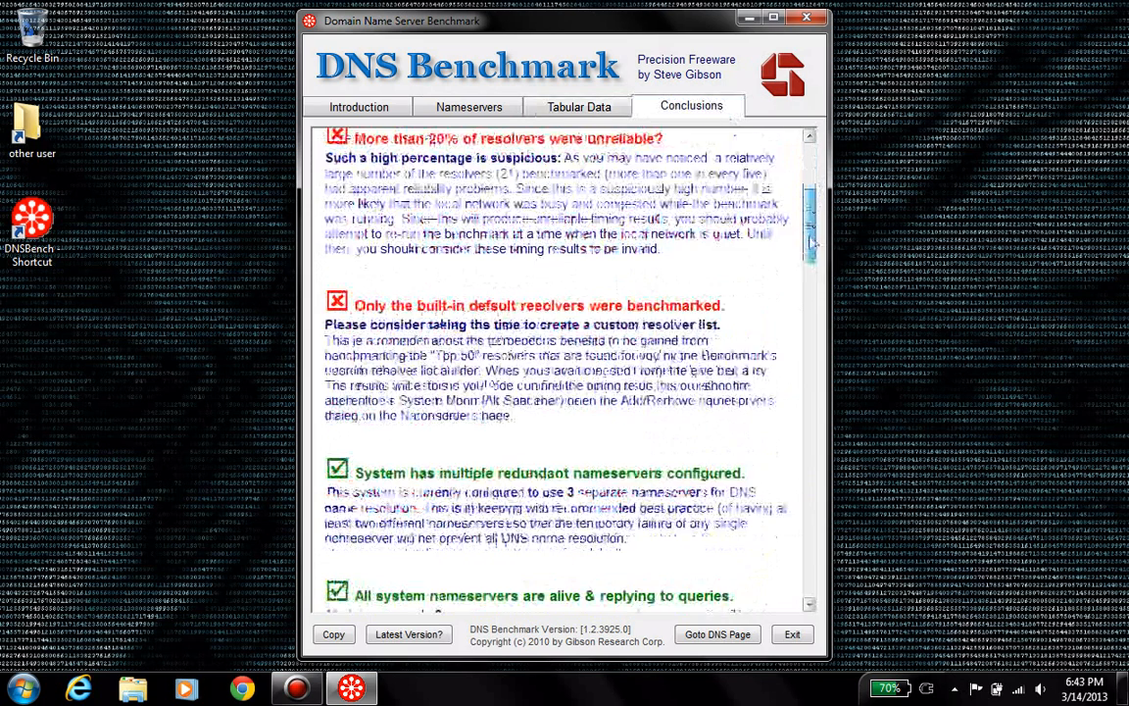
scroll("down", 3)
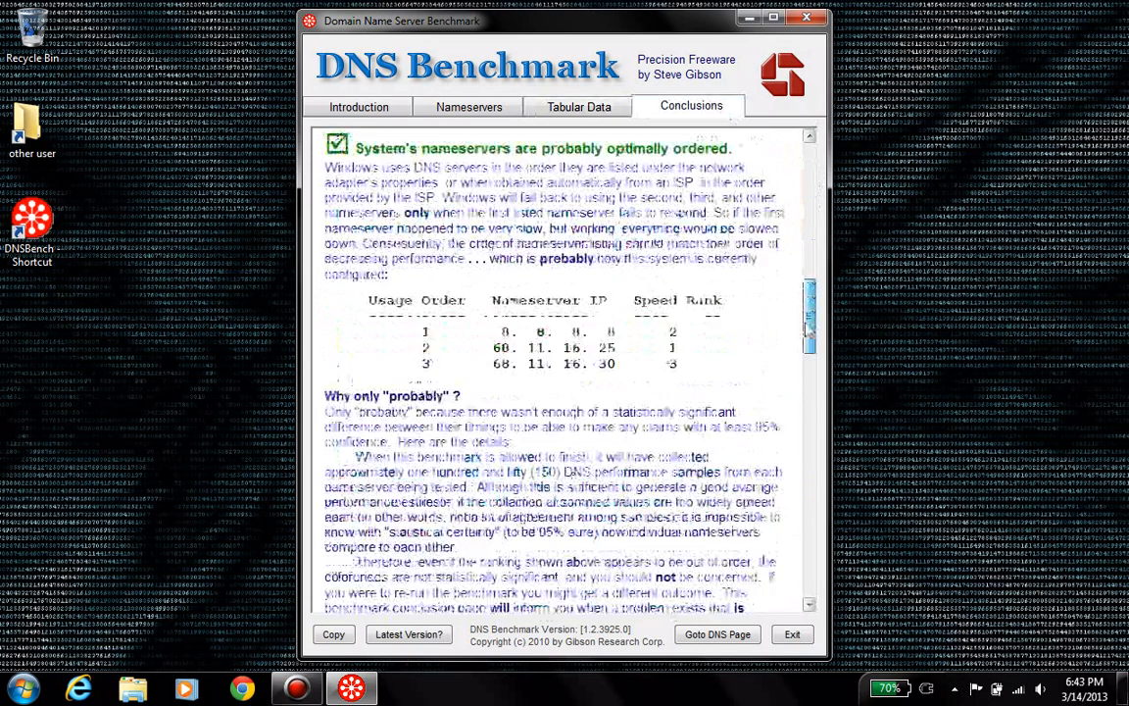
scroll("down", 3)
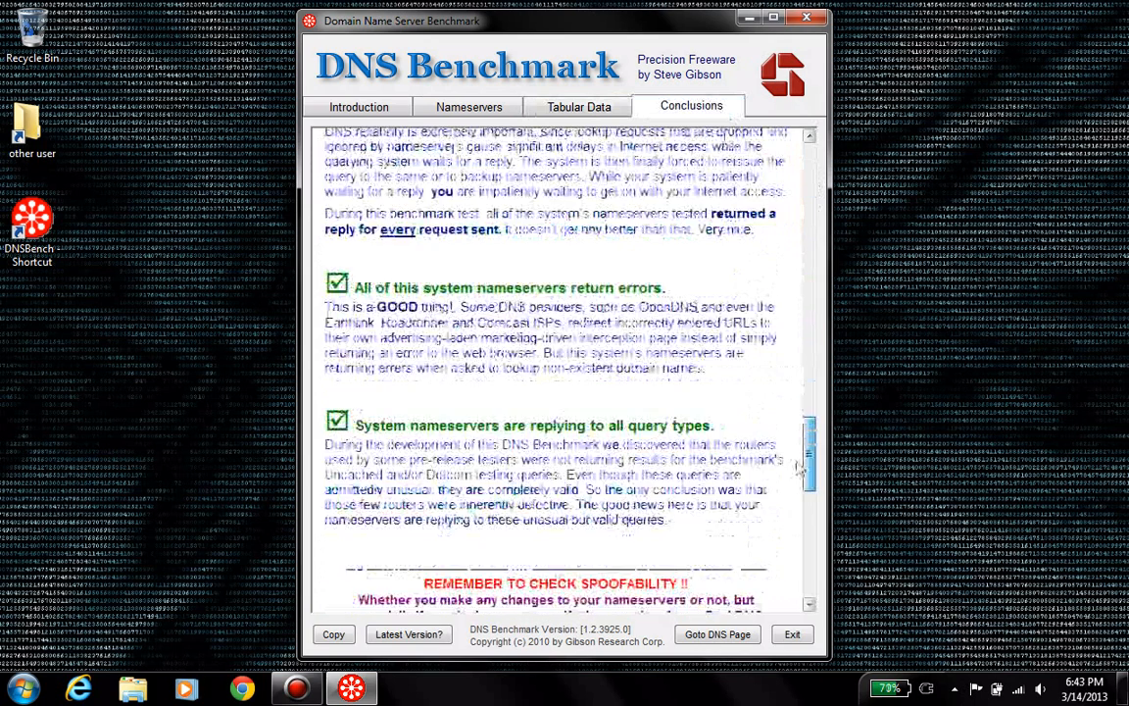
scroll("down", 3)
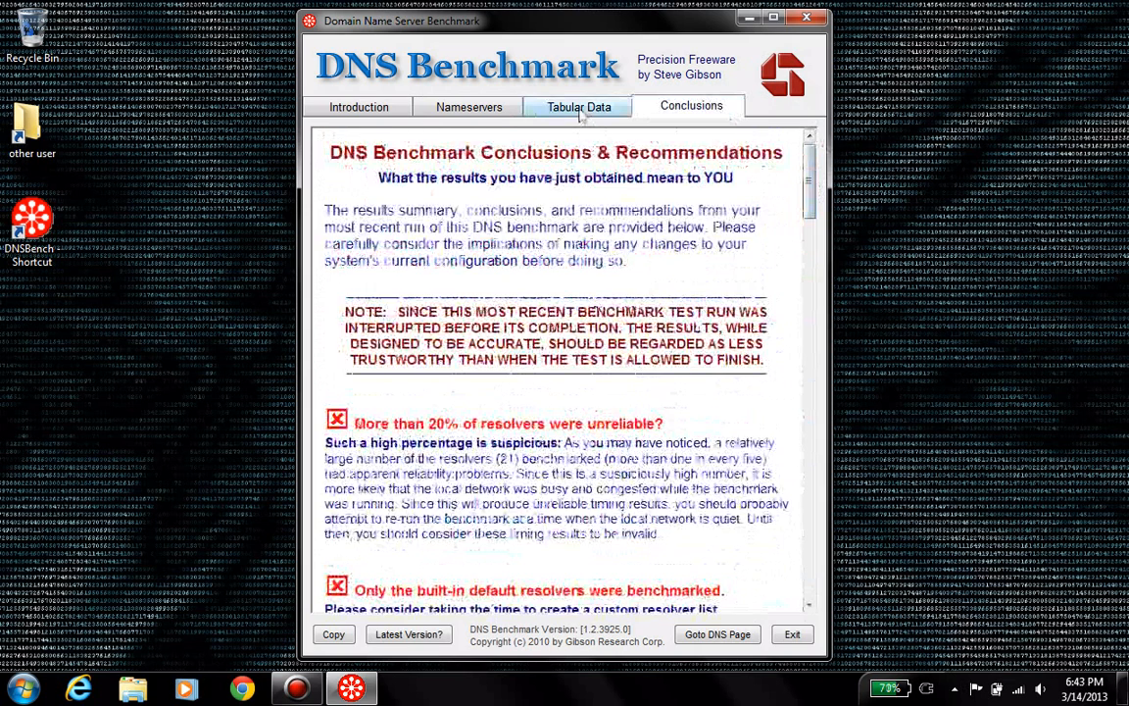
left_click(580, 106)
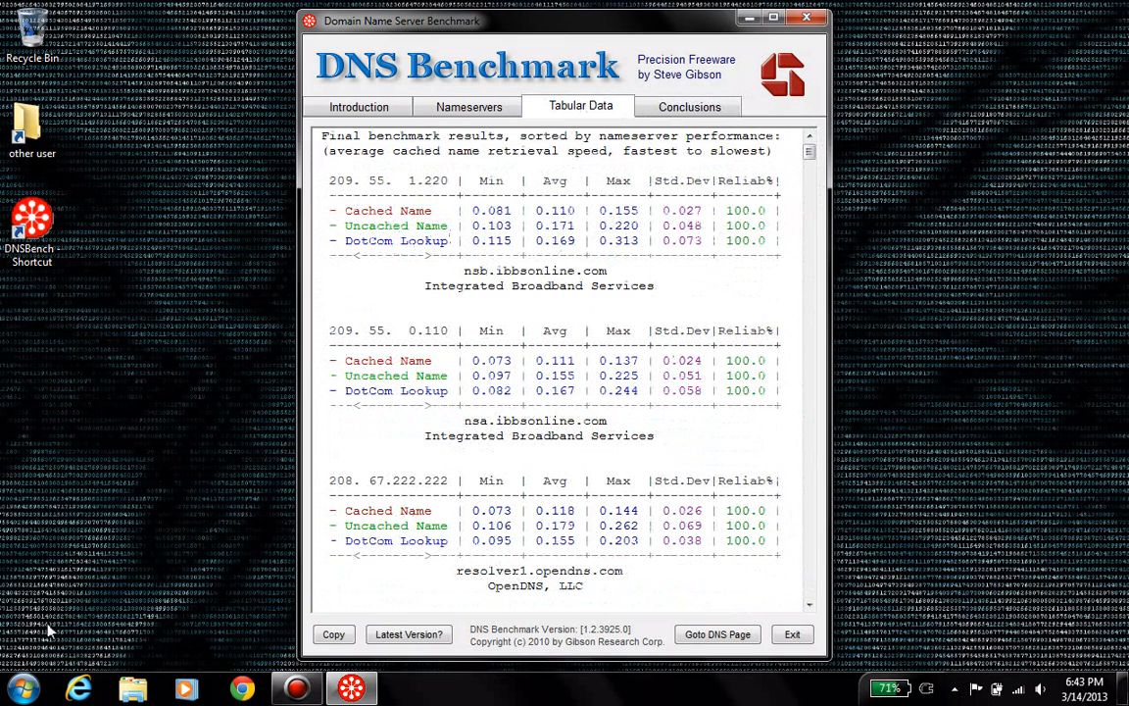
From the tray network icon, reach the Network and Sharing Center for the Win99 connection
left_click(14, 691)
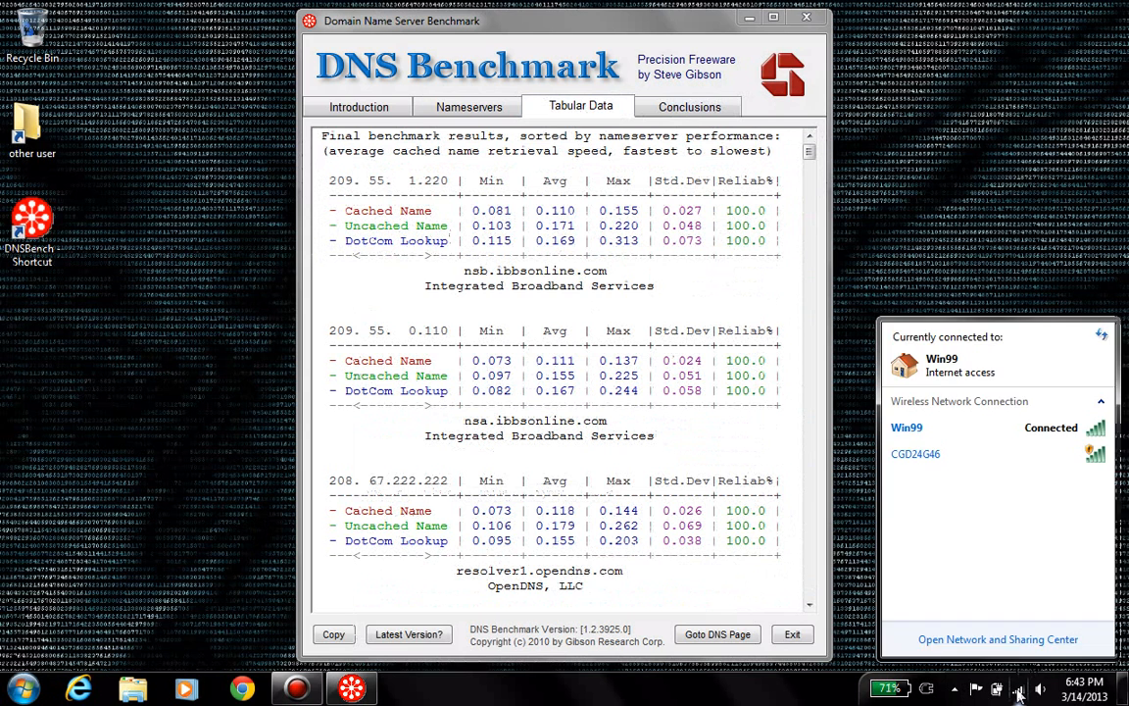
left_click(996, 639)
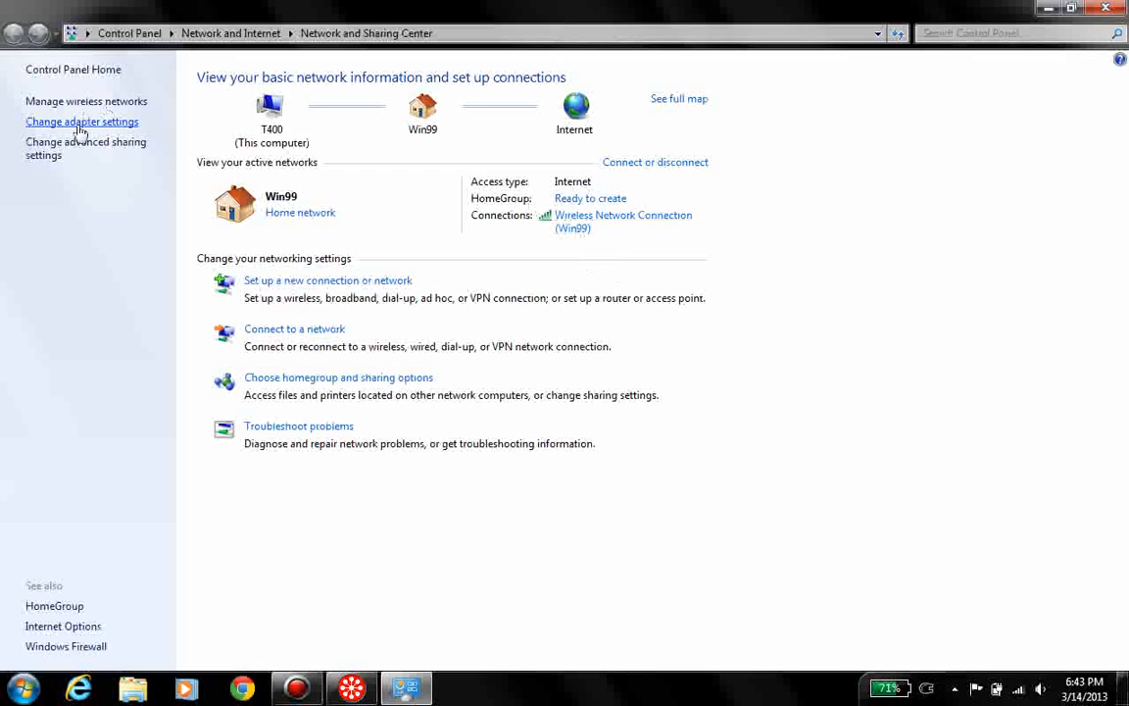
Show the Network Connections list with the Wireless Network Connection and other adapters
left_click(82, 122)
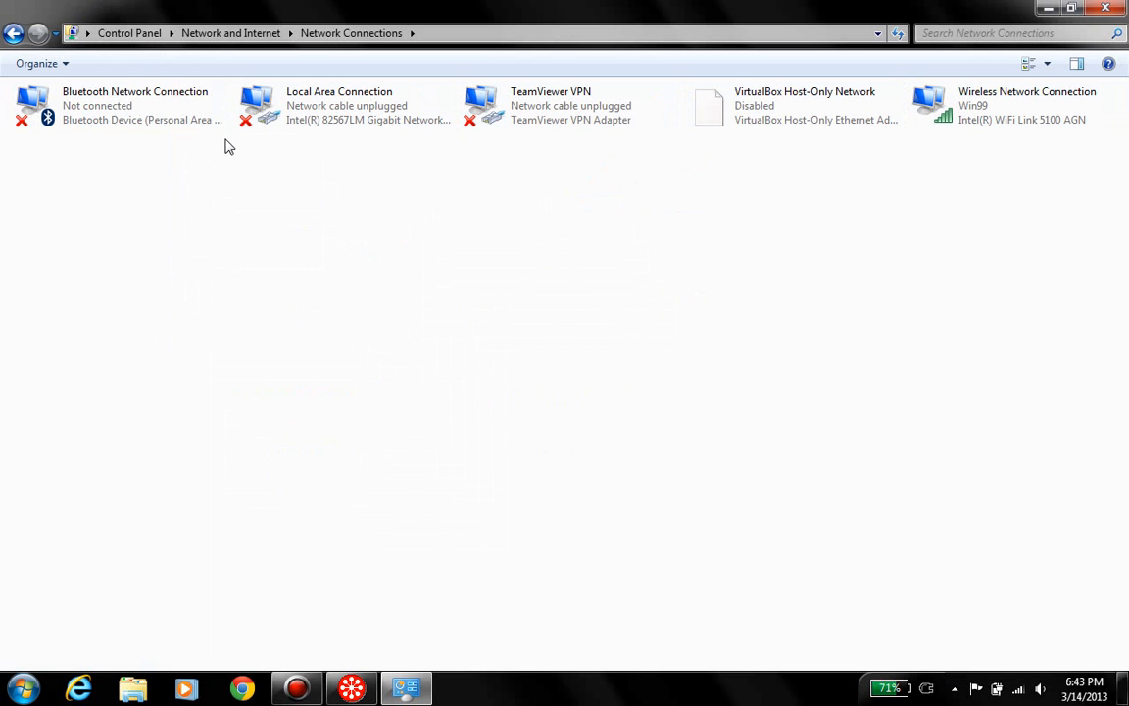
mouse_move(117, 106)
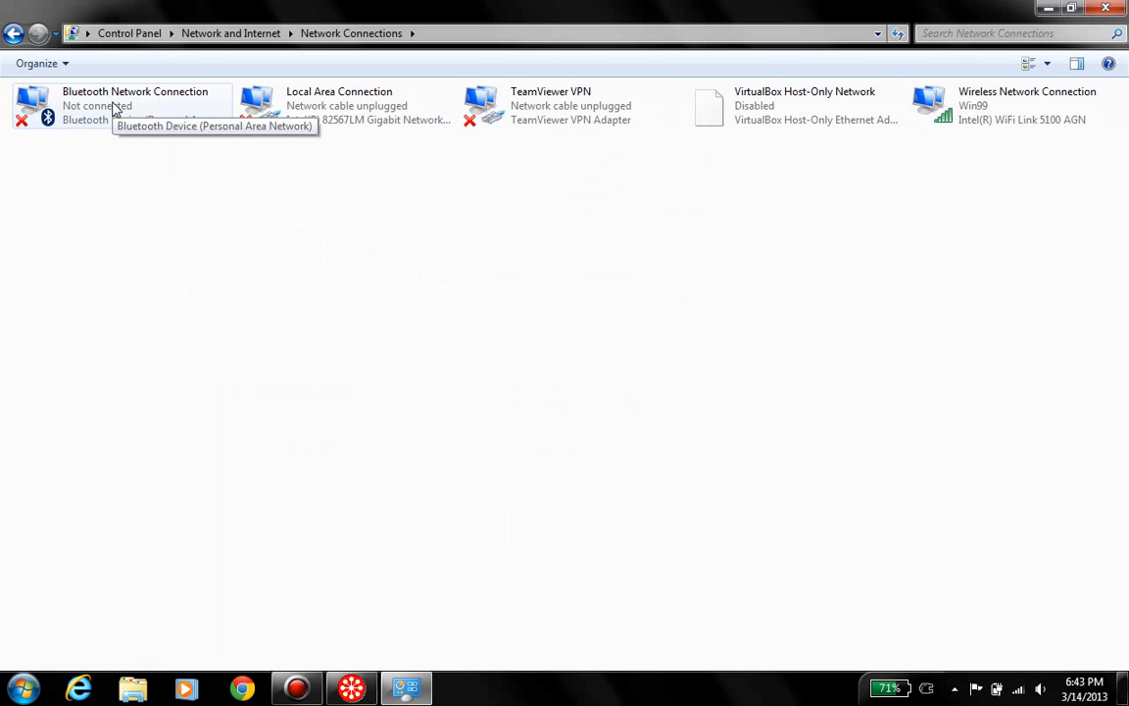
mouse_move(324, 155)
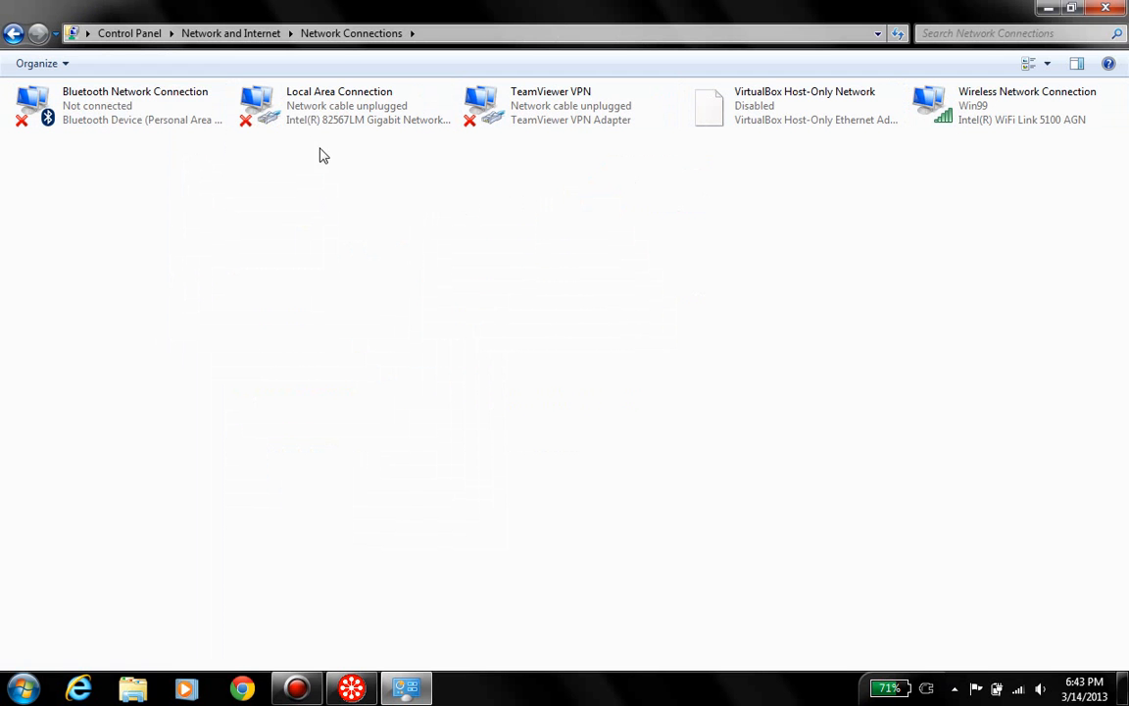
mouse_move(343, 120)
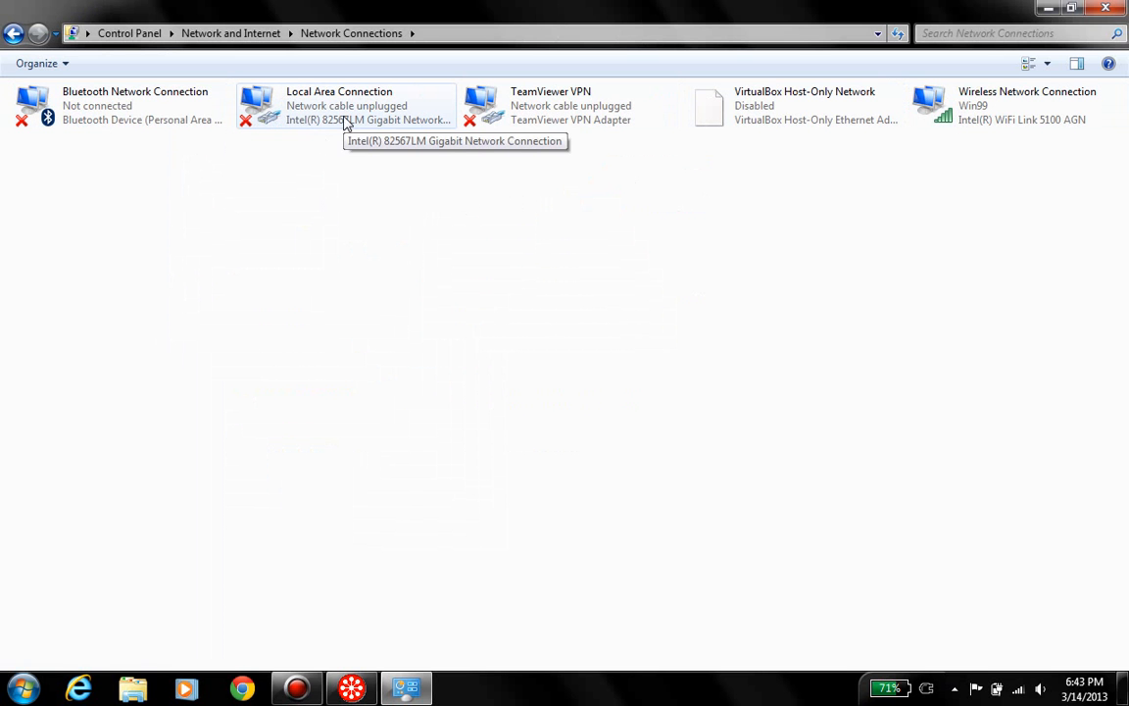
mouse_move(956, 116)
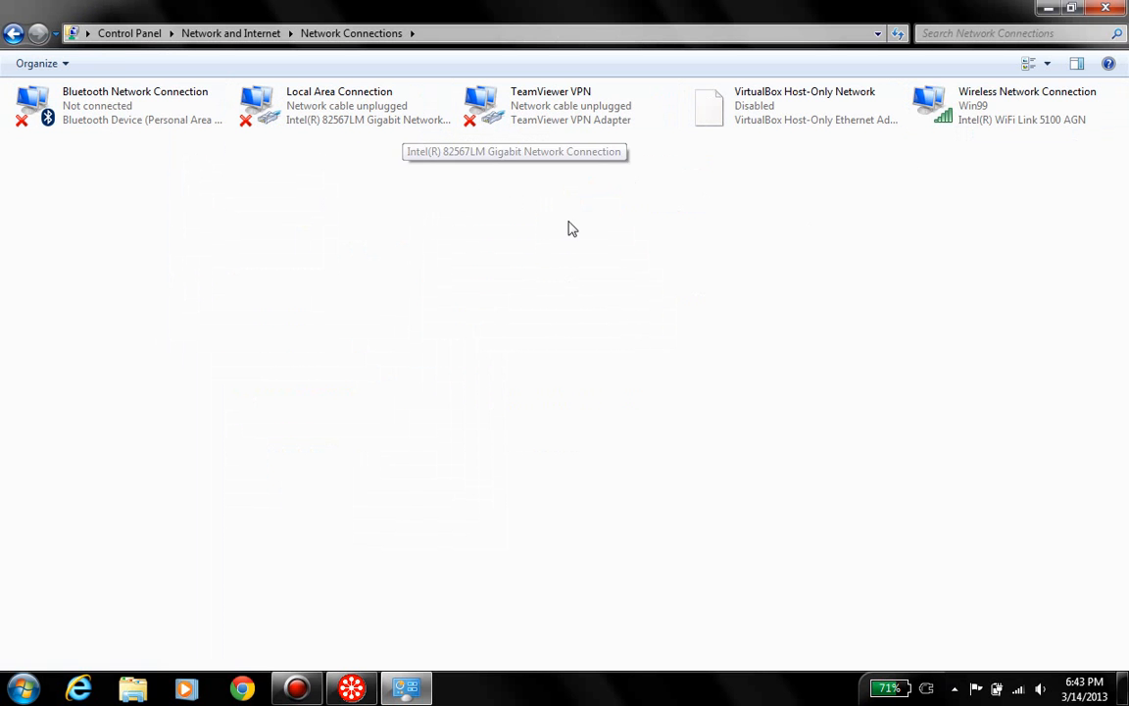
Bring up the Wireless Network Connection's properties
right_click(1027, 106)
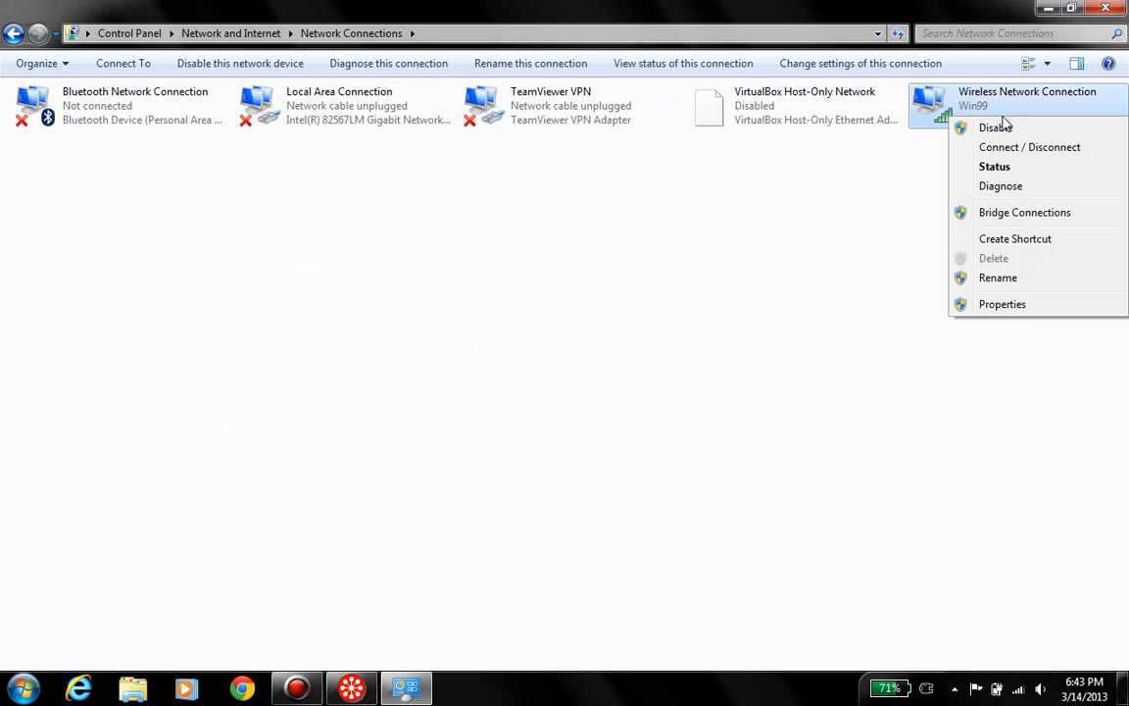
mouse_move(1028, 304)
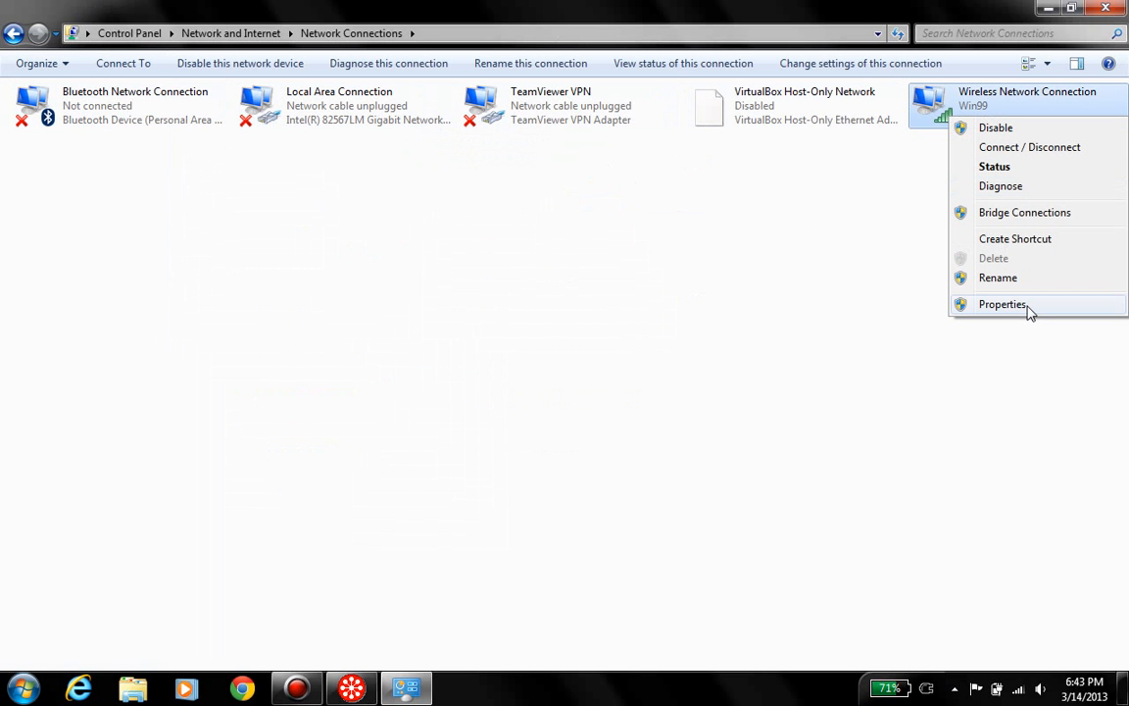
left_click(1002, 304)
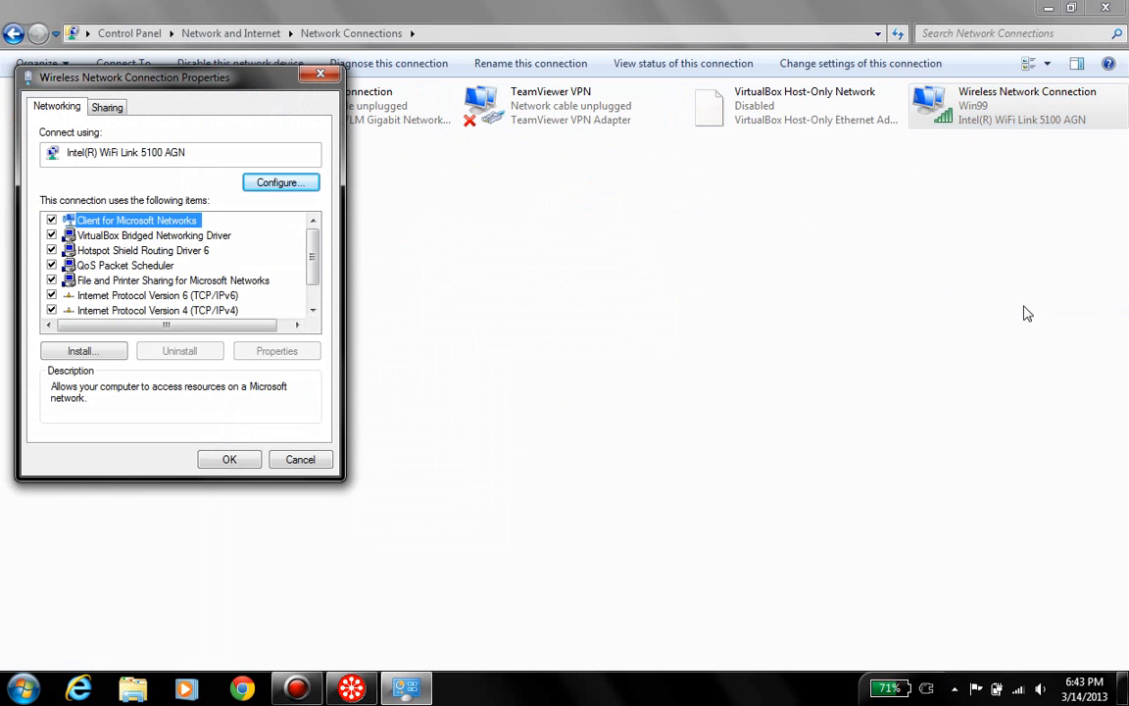
left_click(314, 310)
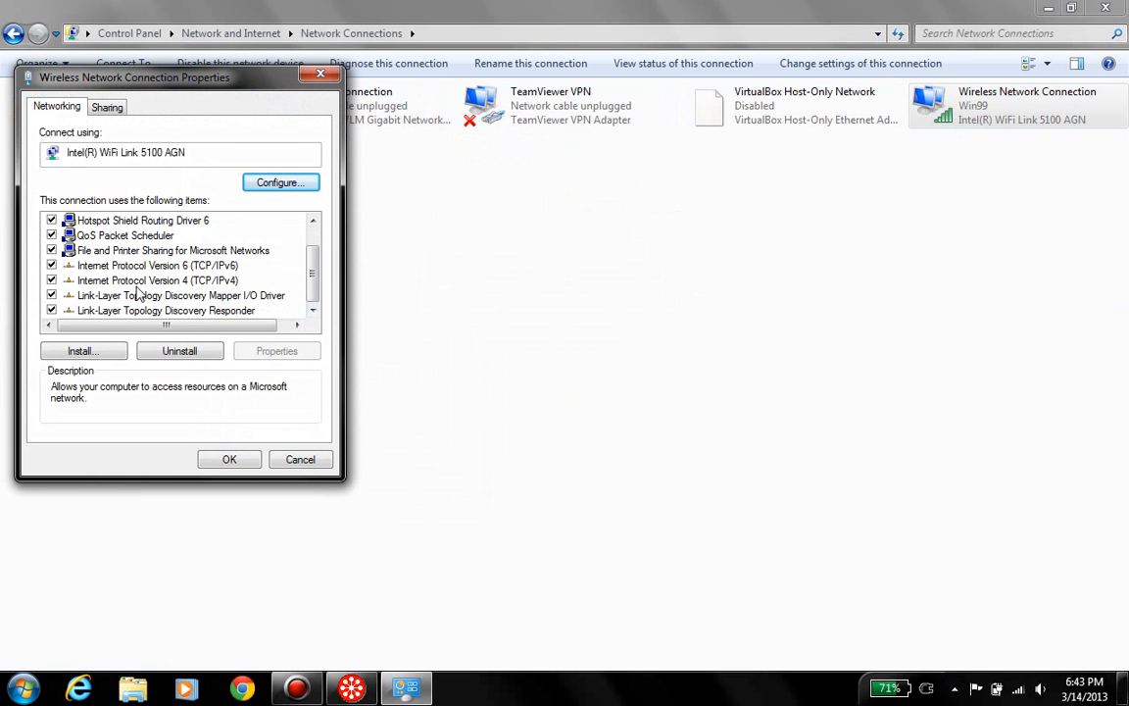
mouse_move(214, 294)
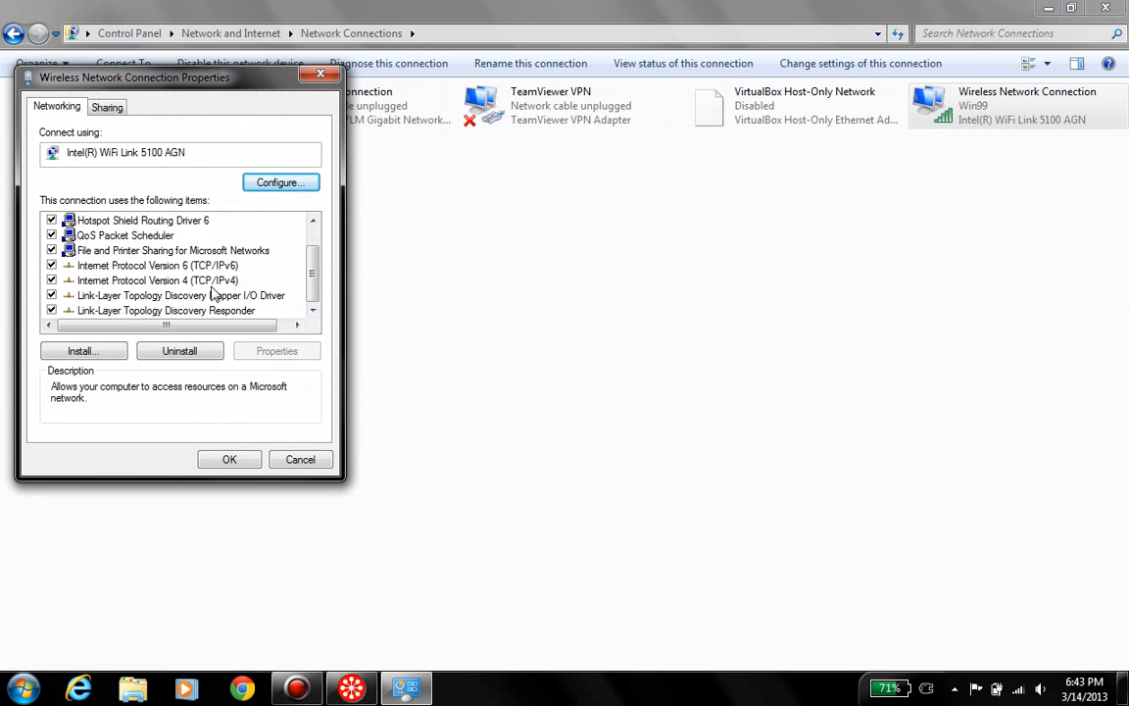
Go into Internet Protocol Version 4 properties and its Advanced TCP/IP Settings
left_click(157, 281)
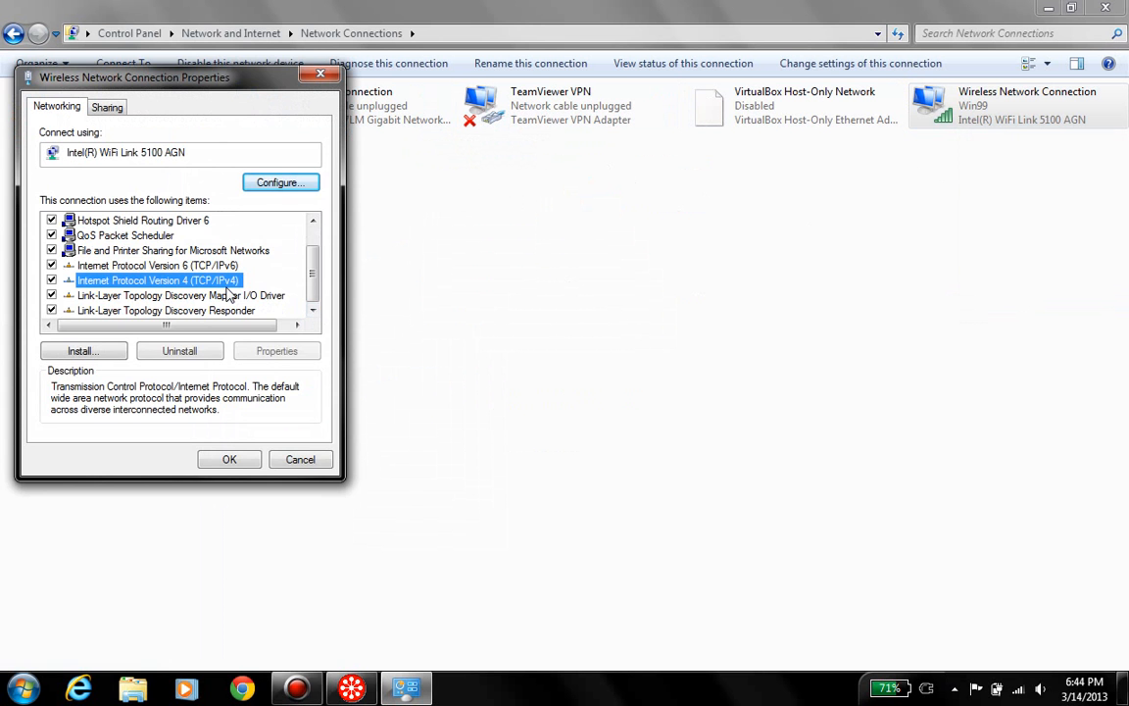
left_click(277, 351)
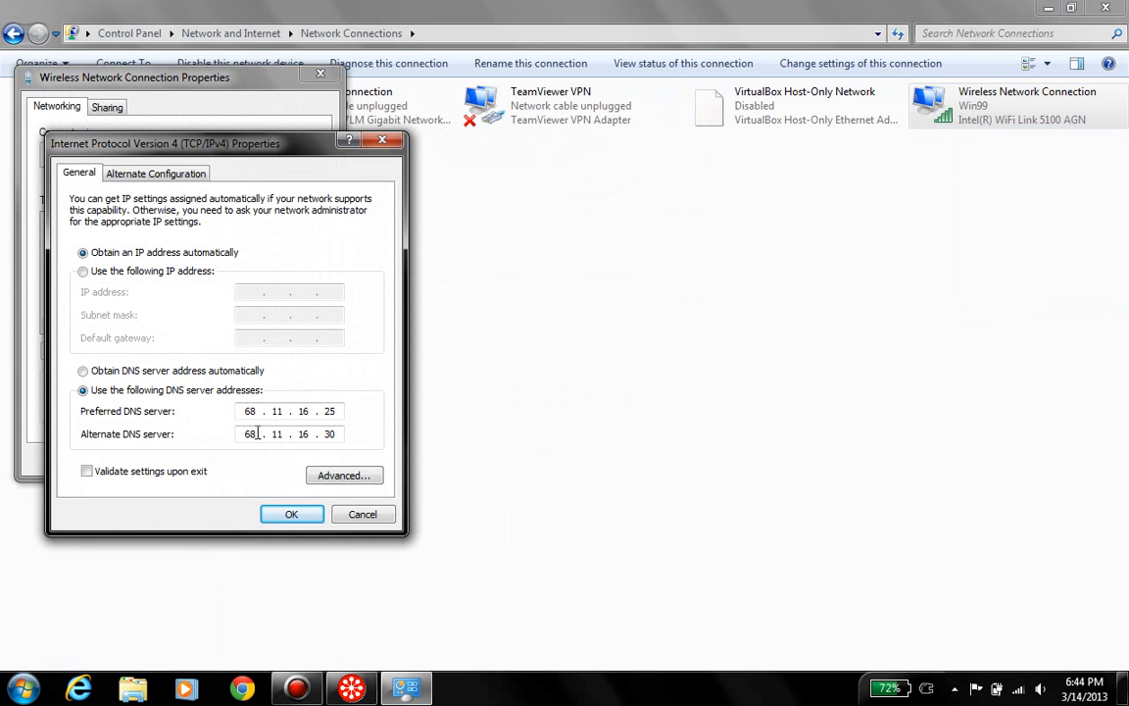
mouse_move(273, 433)
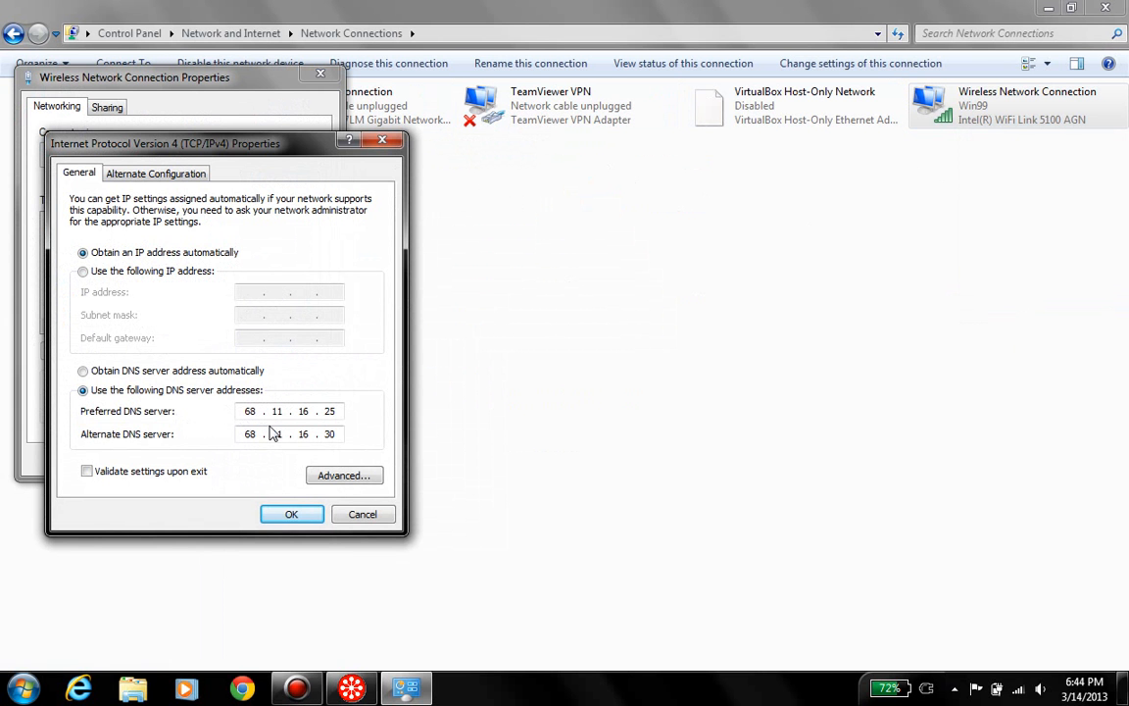
left_click(345, 474)
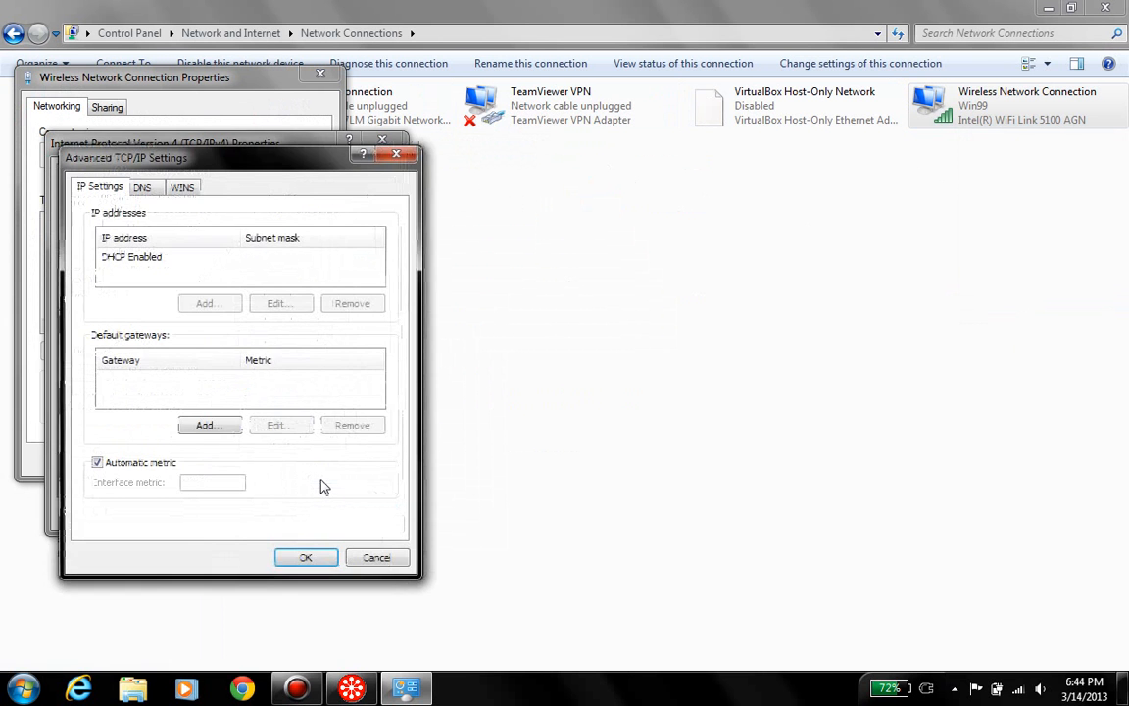
Show the DNS server order (68.11.16.25, 68.11.16.30, 8.8.8.8) with 68.11.16.25 selected
left_click(141, 189)
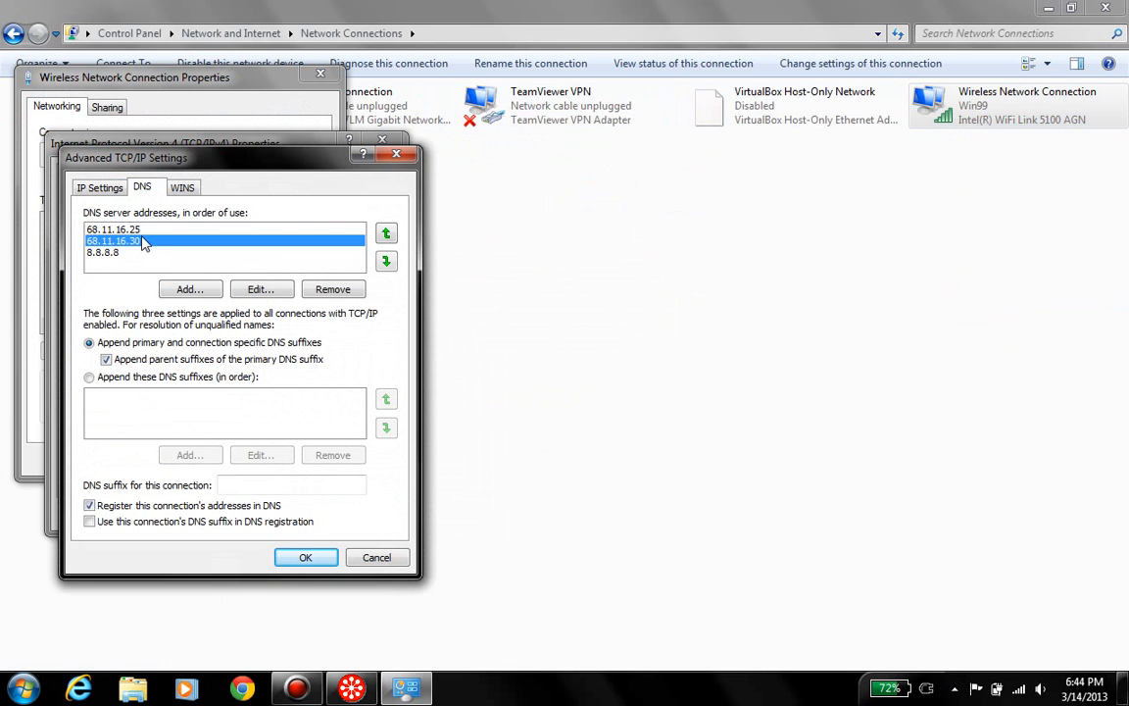
left_click(387, 233)
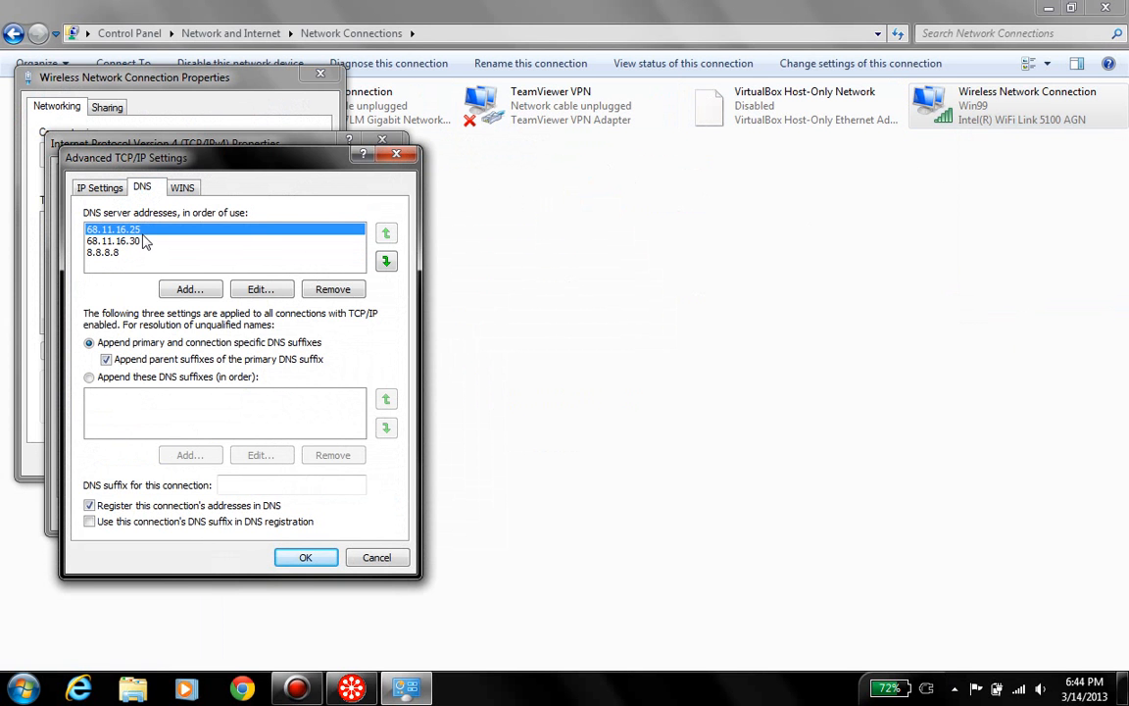
mouse_move(235, 343)
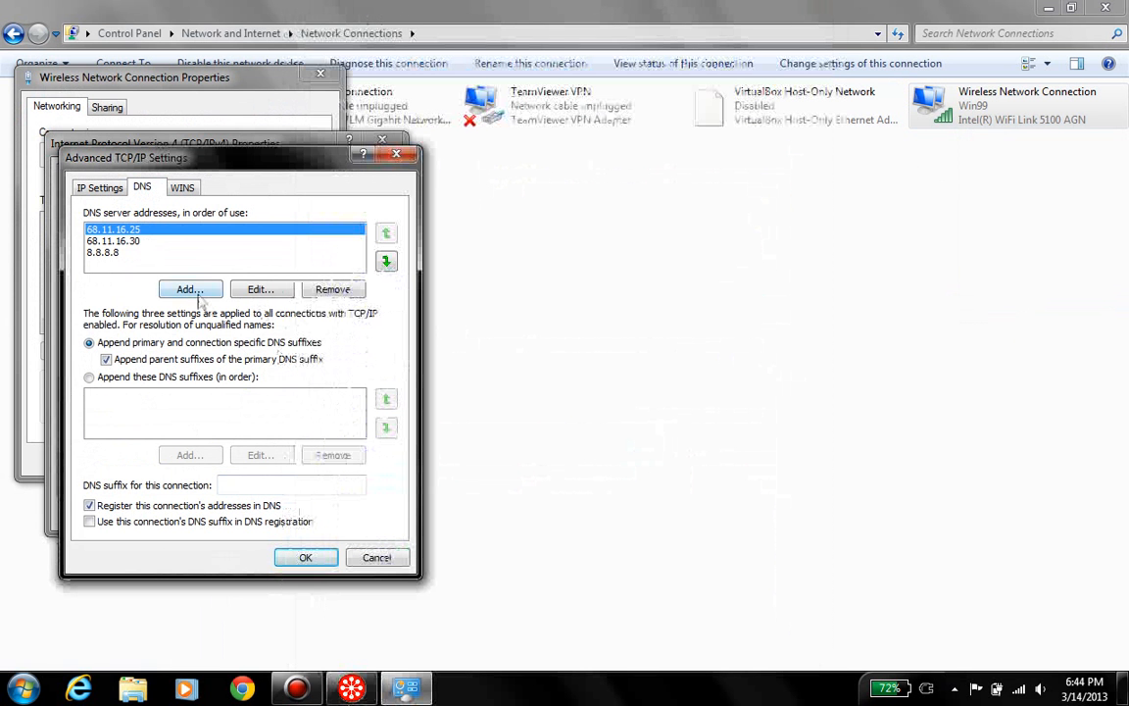
Add 4.2.2.3 as a fourth DNS server after 8.8.8.8
left_click(191, 288)
type("4.2.2.3")
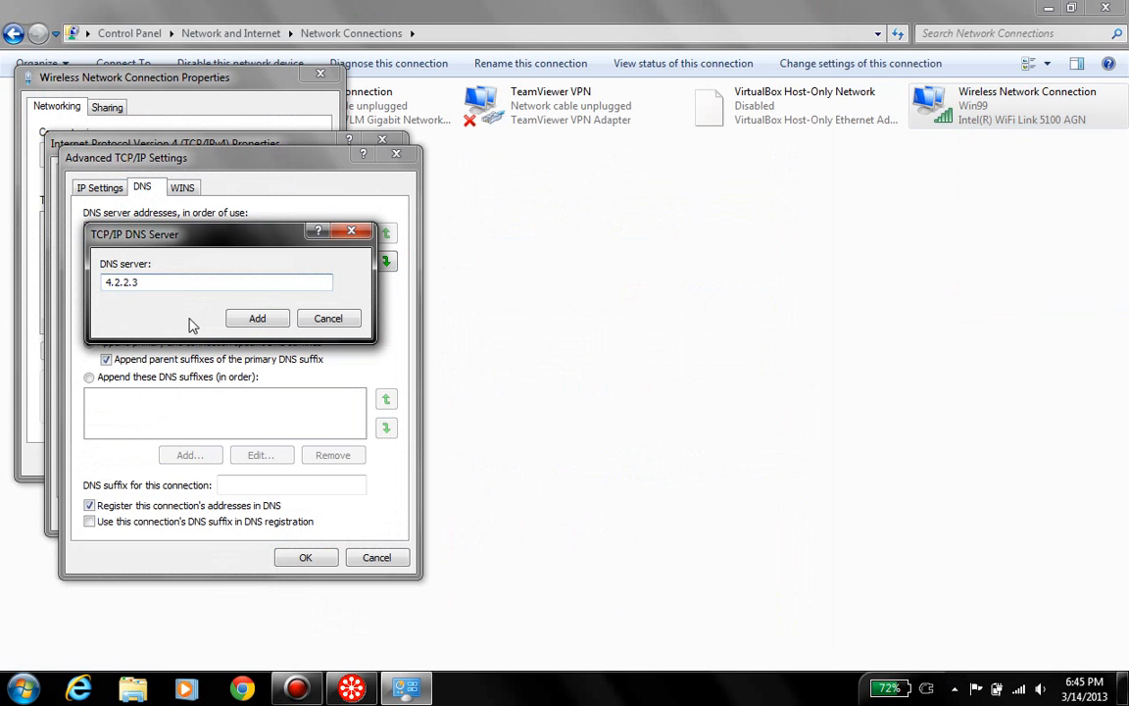
left_click(256, 318)
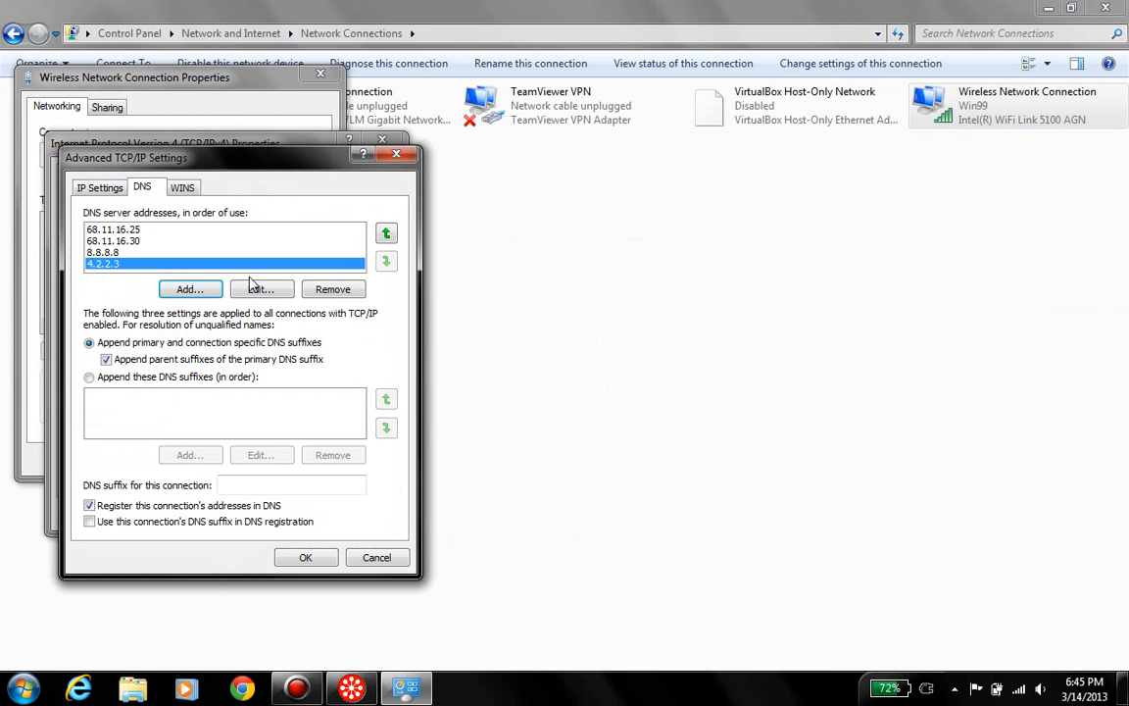
mouse_move(333, 289)
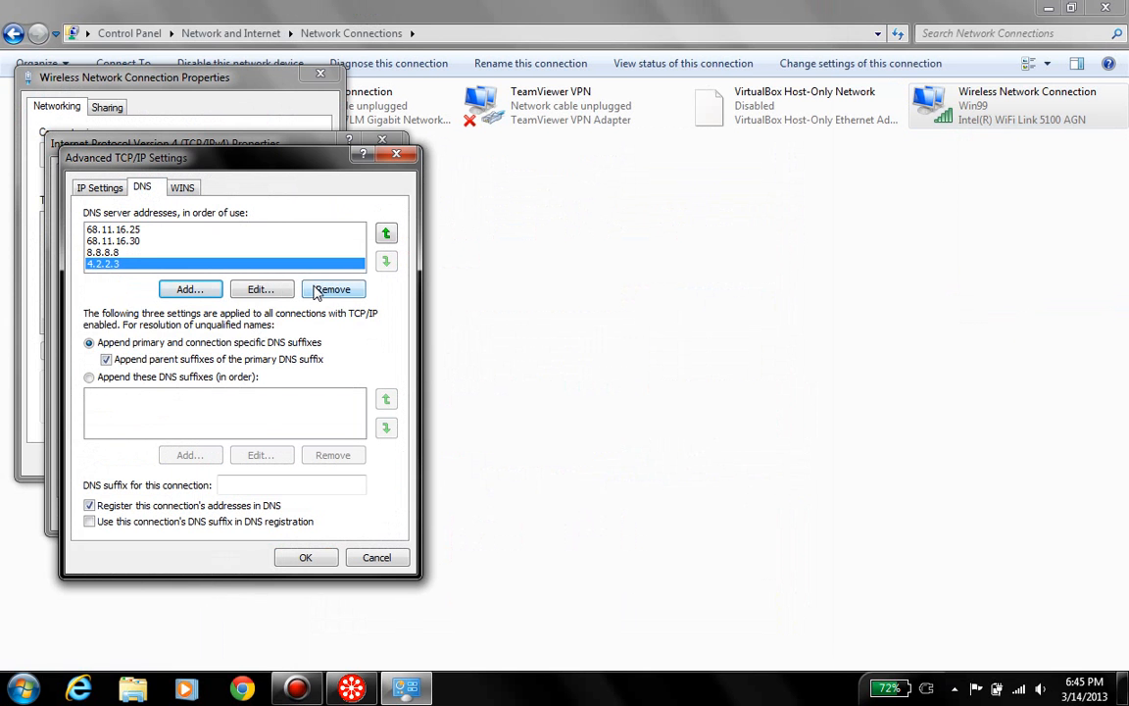
Remove 4.2.2.3, leave 8.8.8.8 unedited, and confirm the advanced settings back to IPv4 properties
left_click(333, 289)
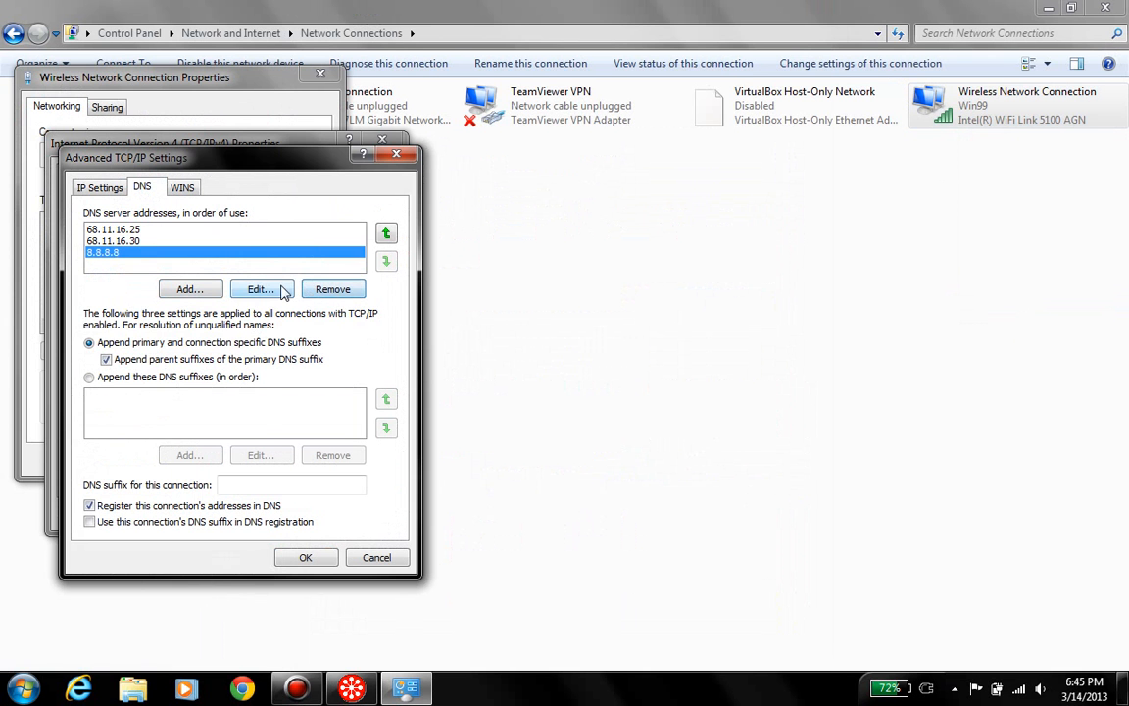
left_click(259, 288)
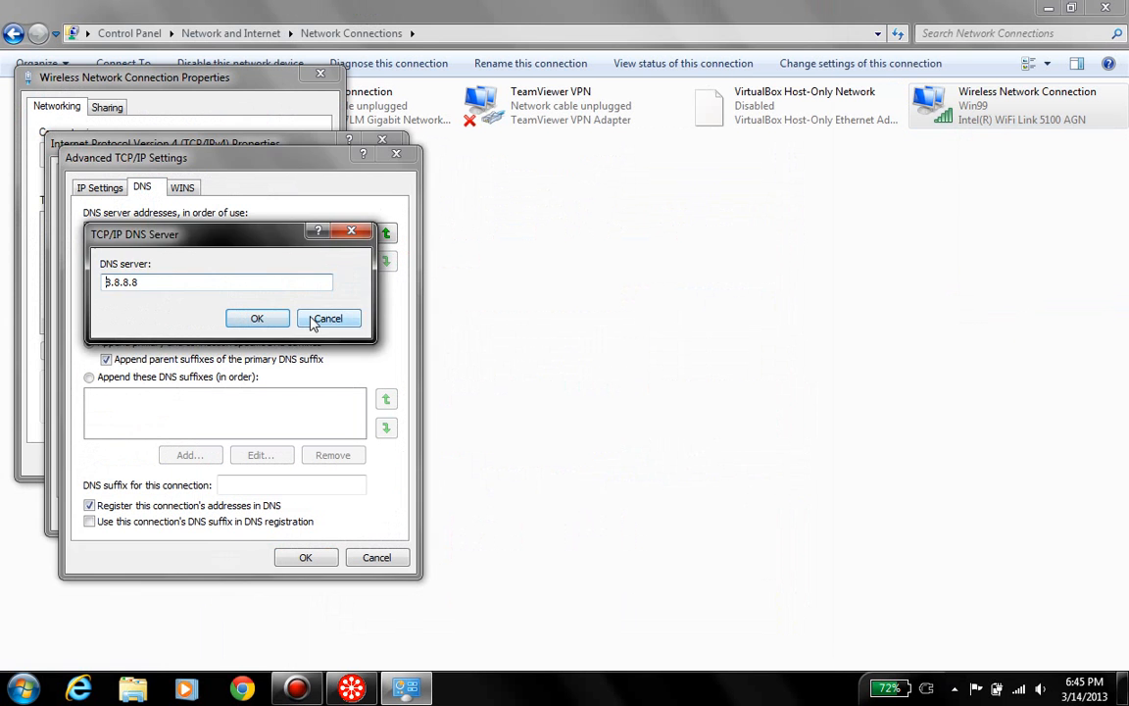
left_click(257, 317)
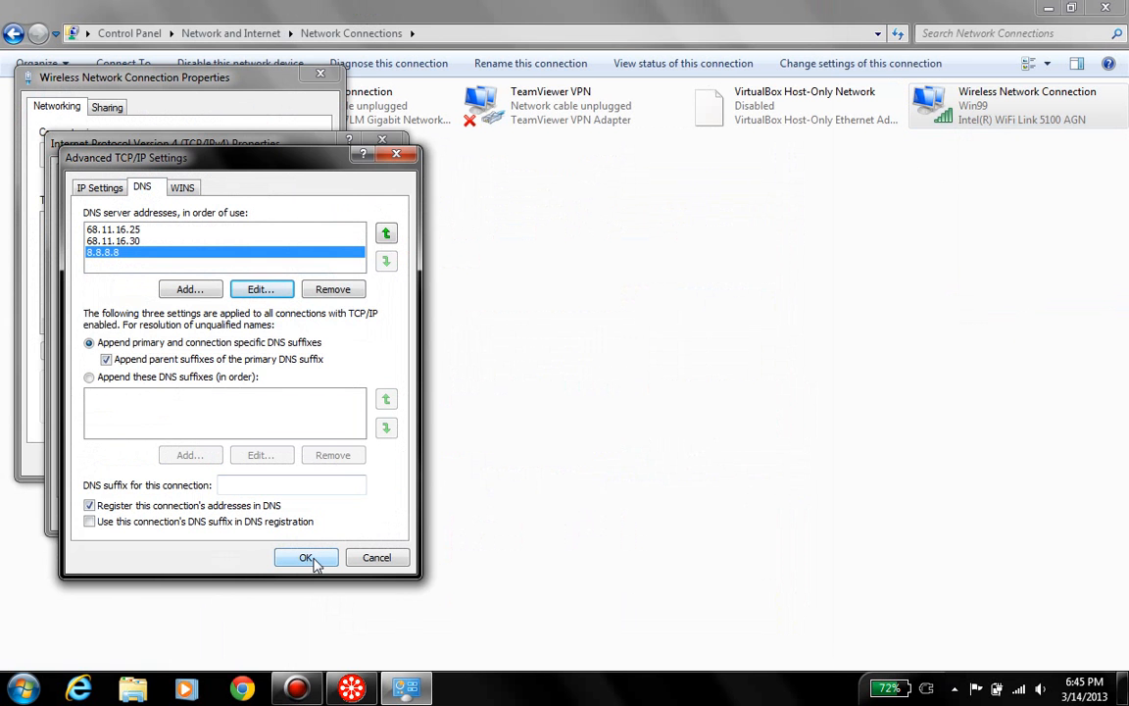
left_click(306, 557)
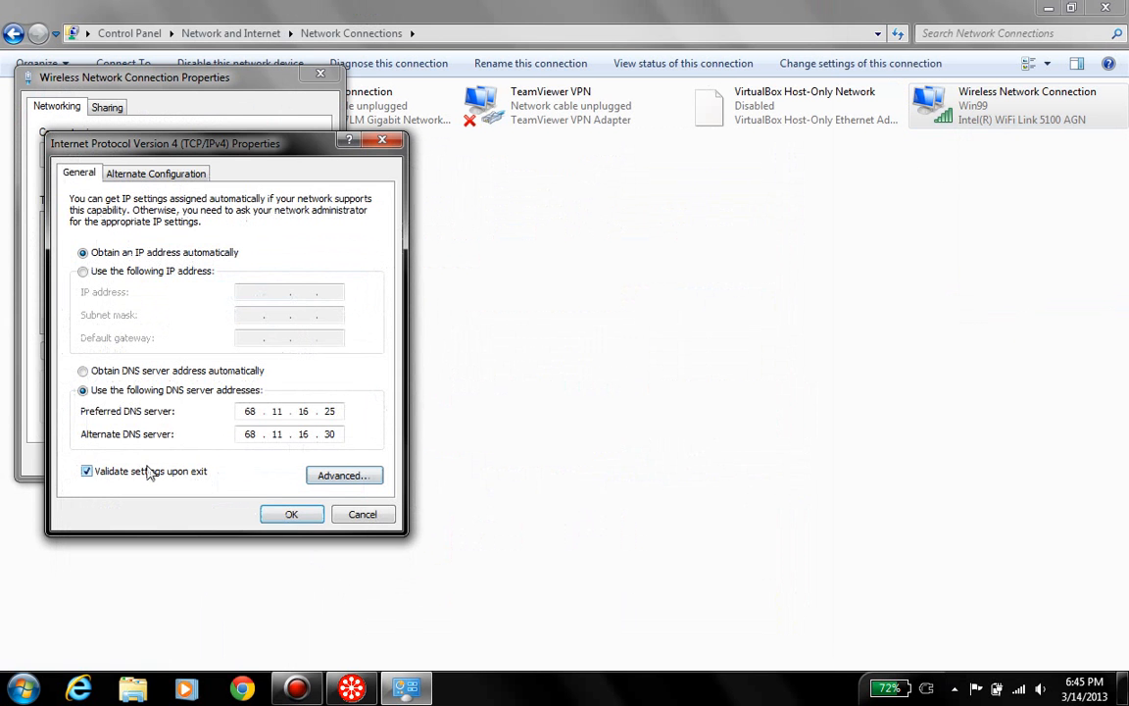
Save the wireless adapter's IPv4 DNS settings, close the no-problem troubleshooter and exit DNS Benchmark
left_click(290, 513)
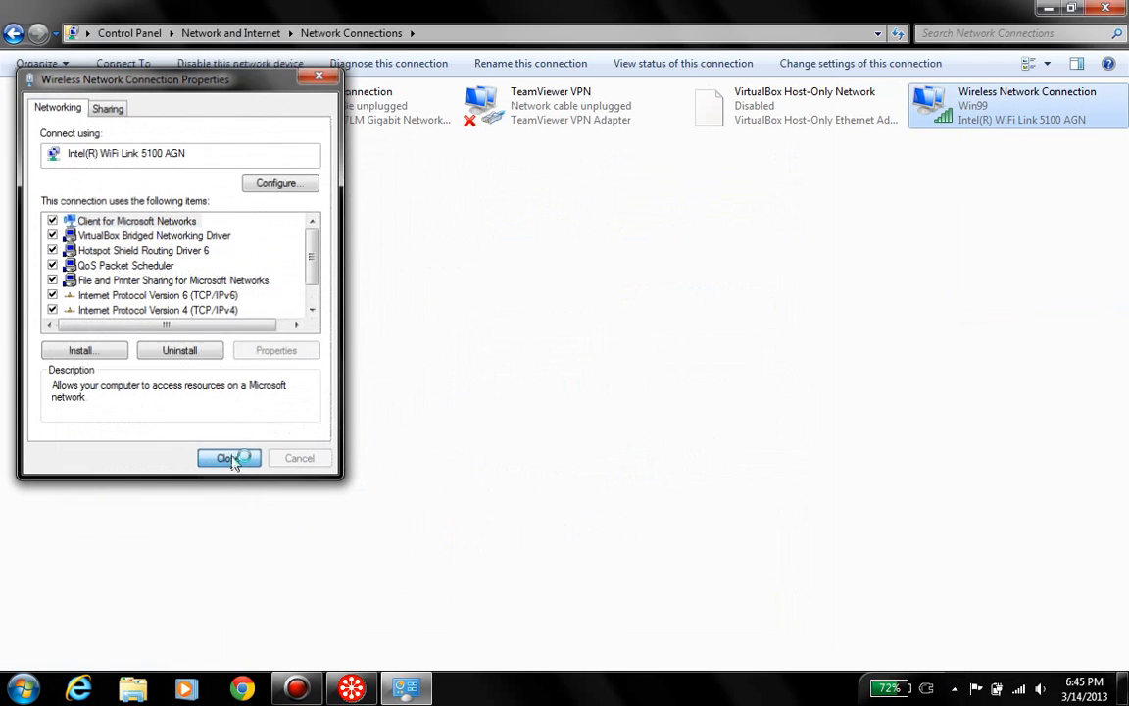
left_click(230, 459)
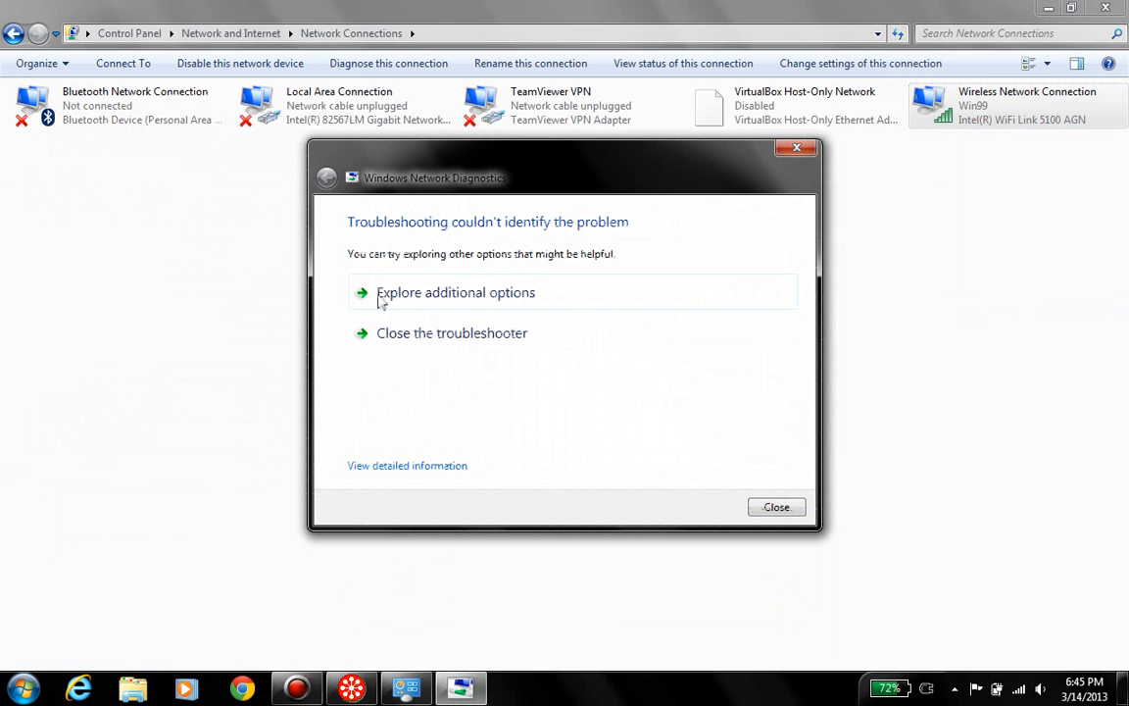
mouse_move(545, 274)
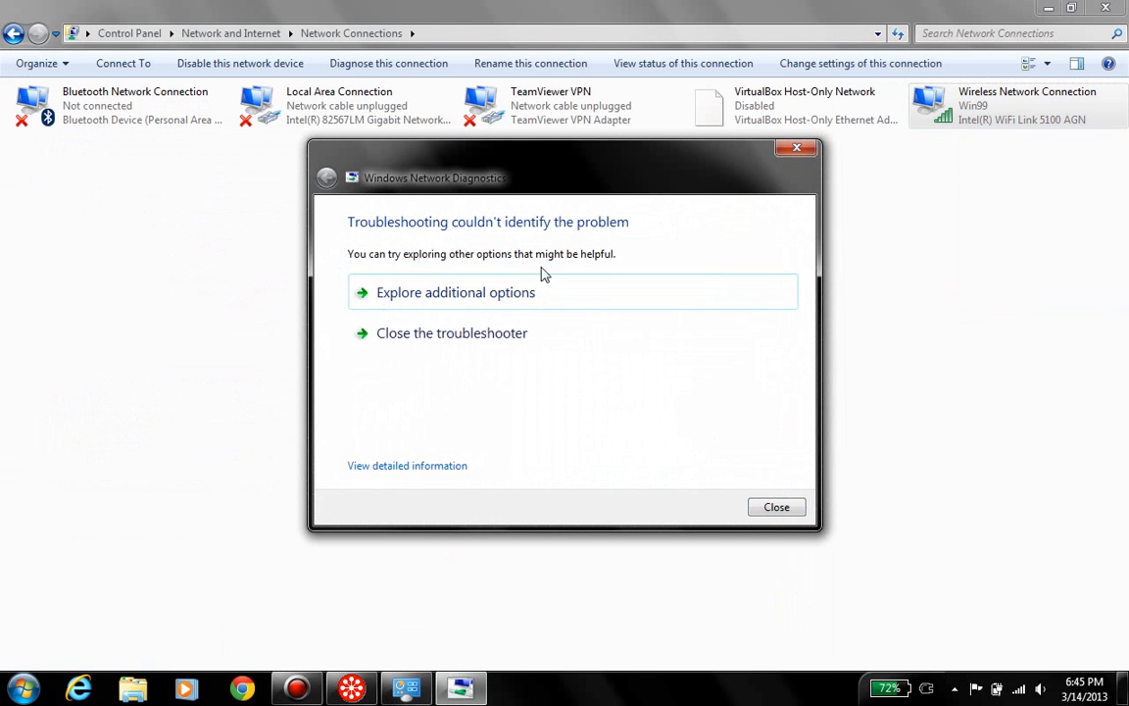
mouse_move(588, 451)
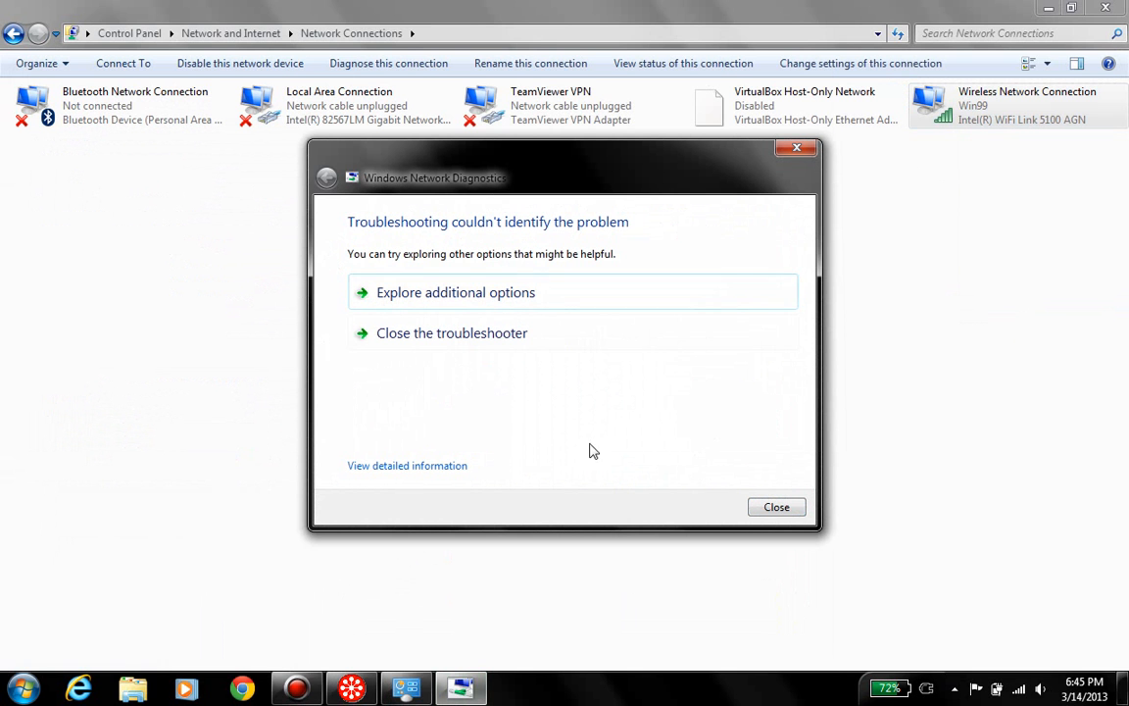
mouse_move(733, 500)
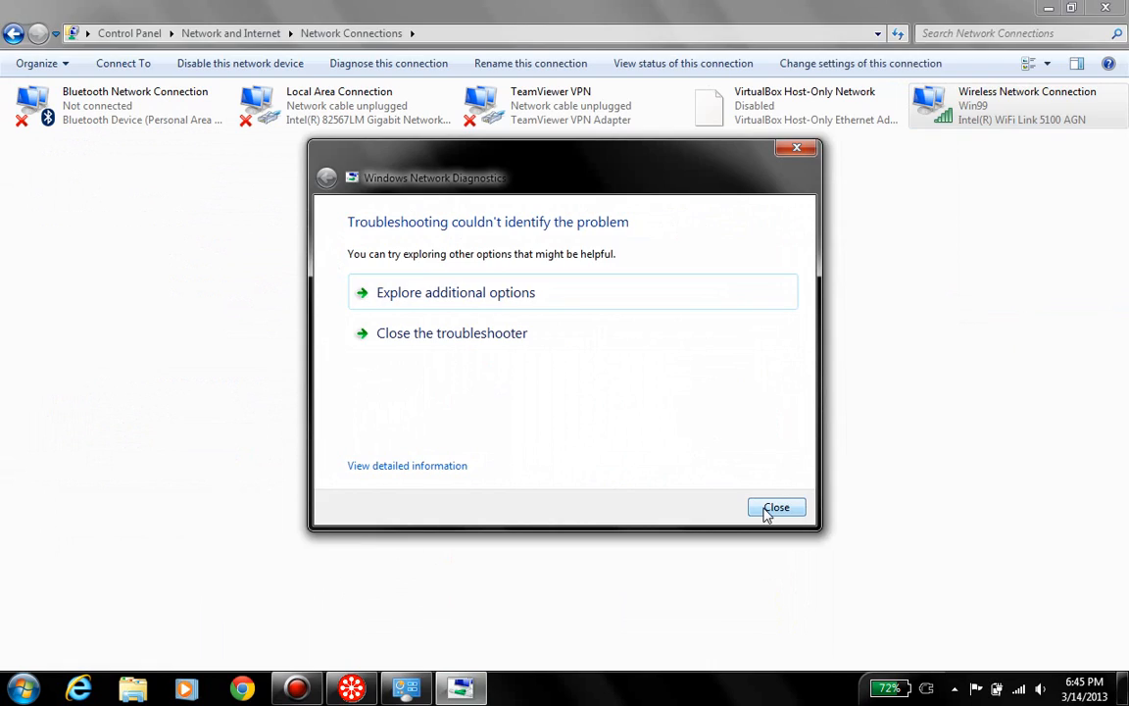
left_click(776, 506)
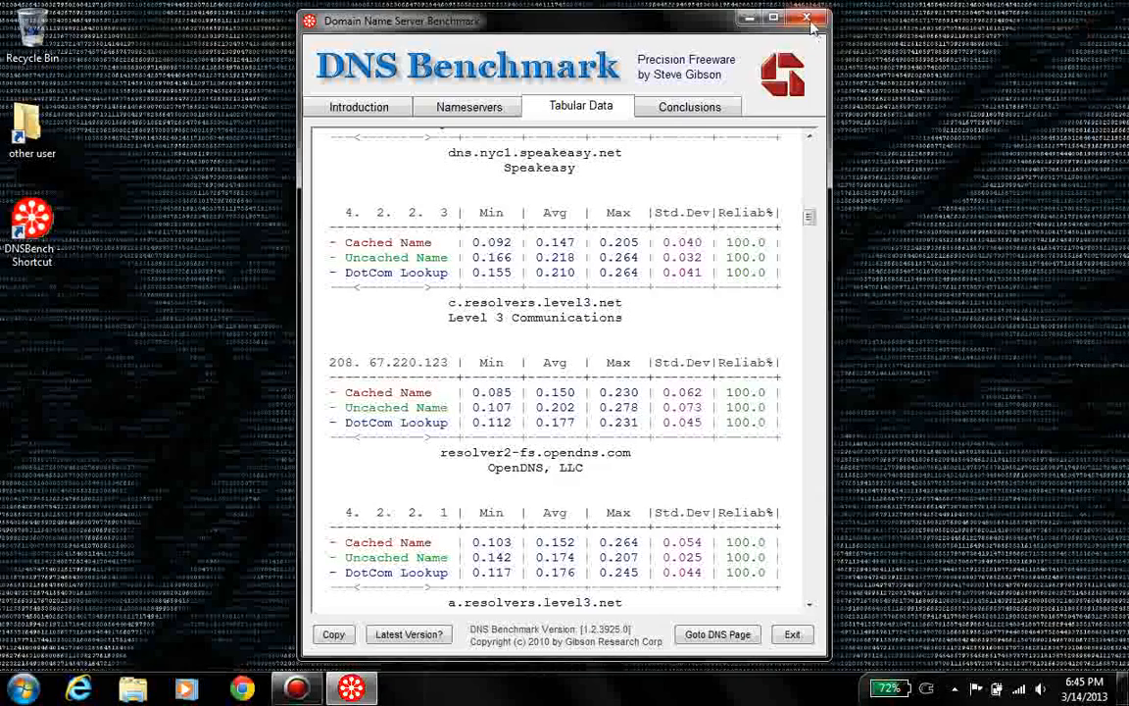
left_click(807, 20)
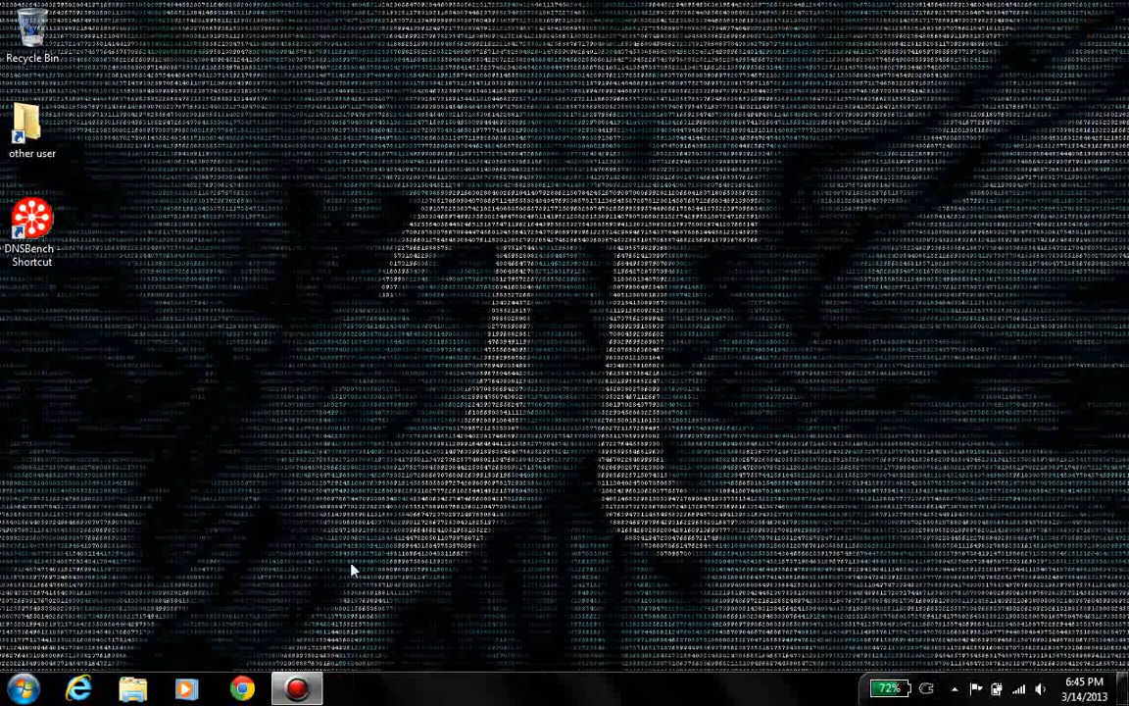